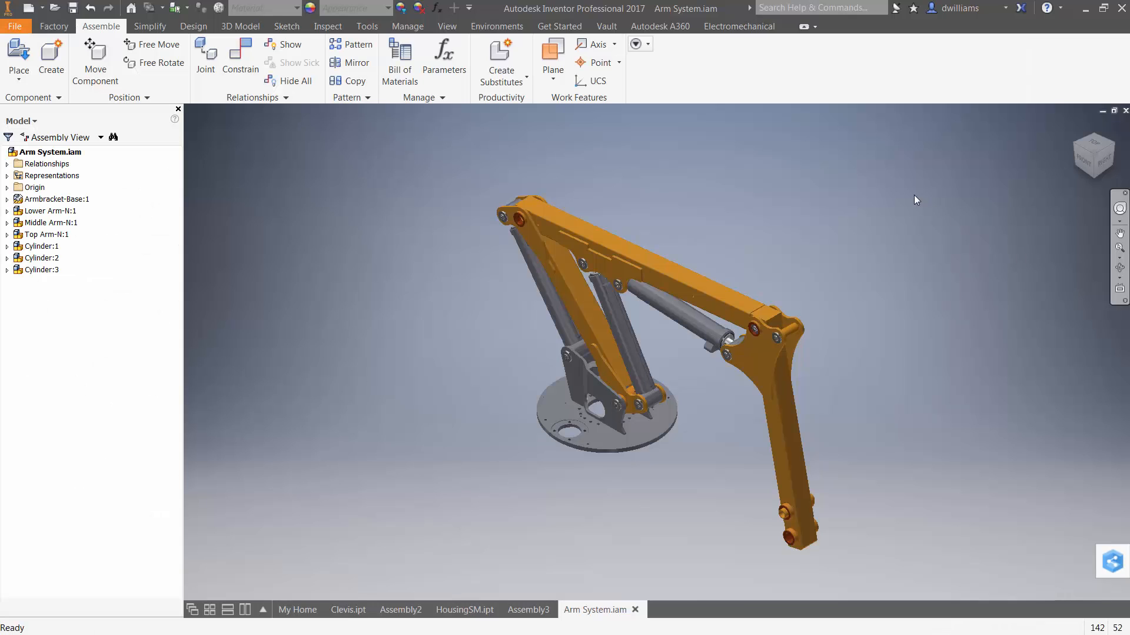
mouse_move(824, 172)
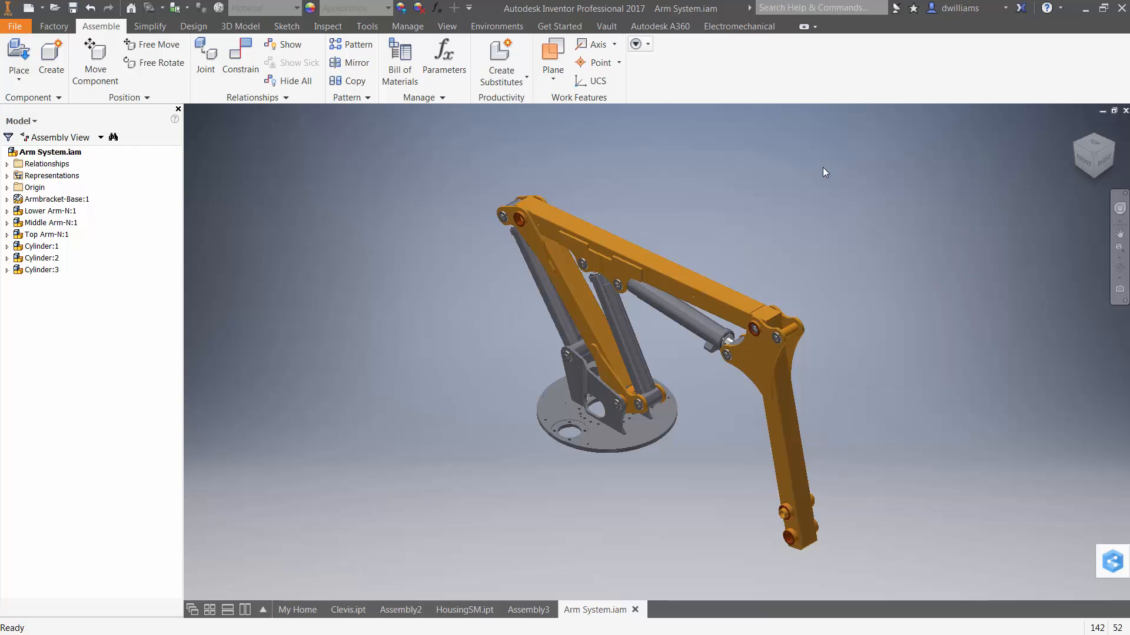
mouse_move(933, 445)
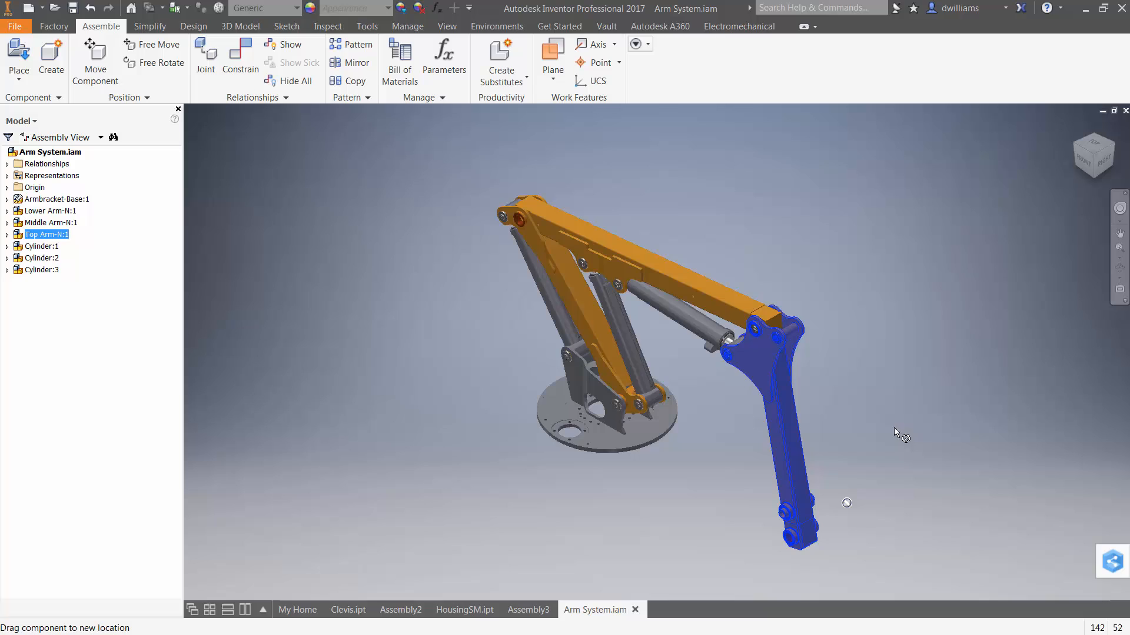
Edit Cylinder:1 in place, expanding Cylinder Tube:1 to select its Stroke entry.
left_click(666, 160)
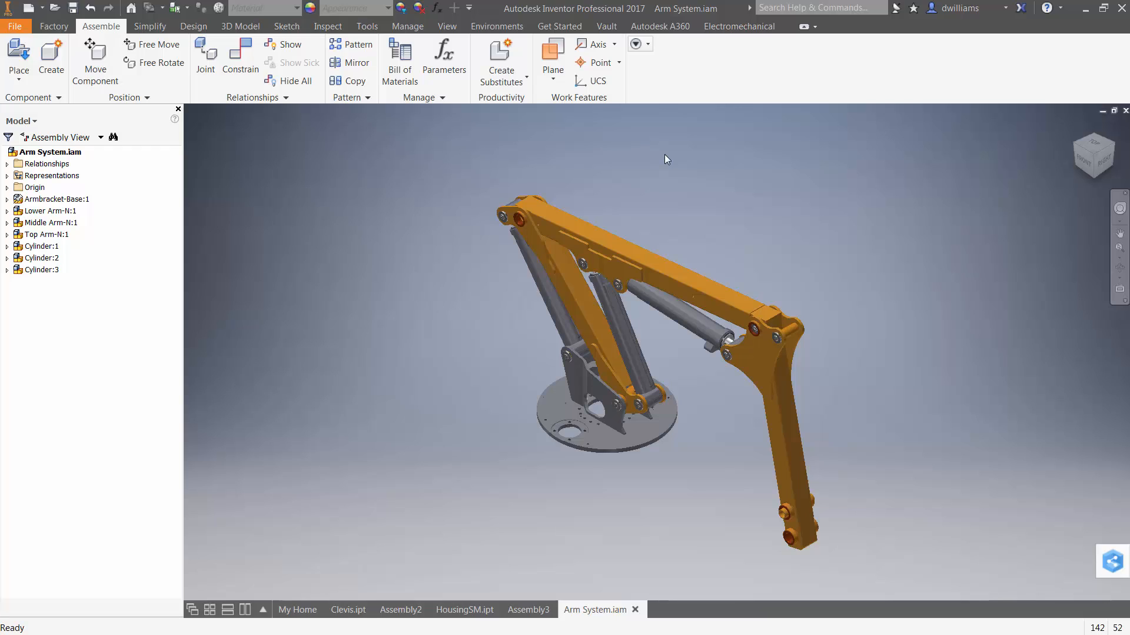
mouse_move(656, 154)
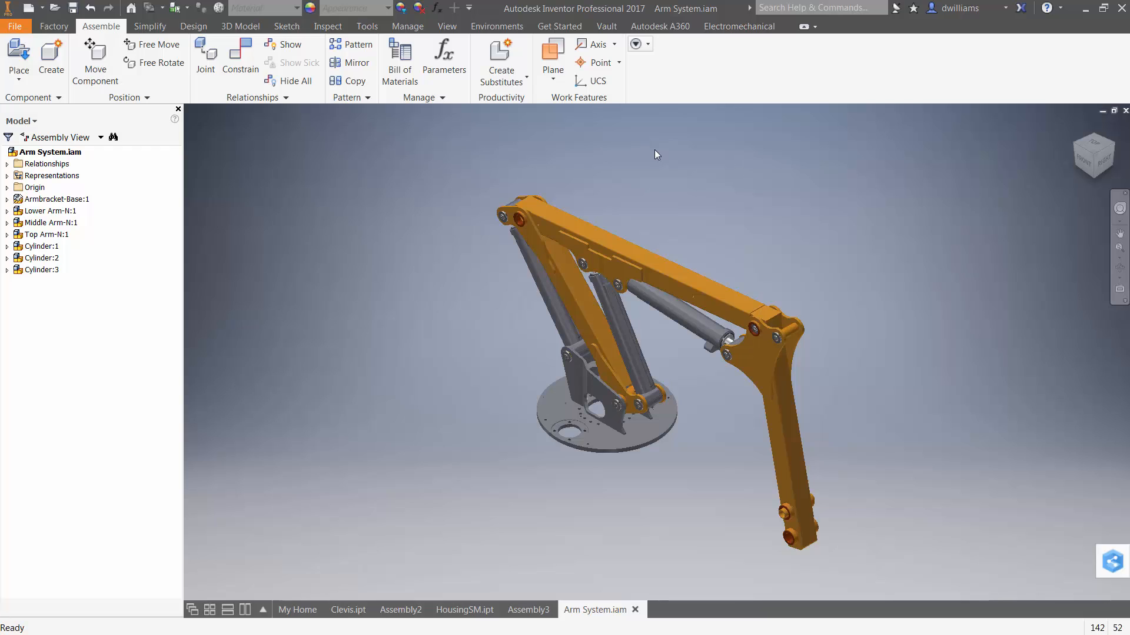
mouse_move(359, 190)
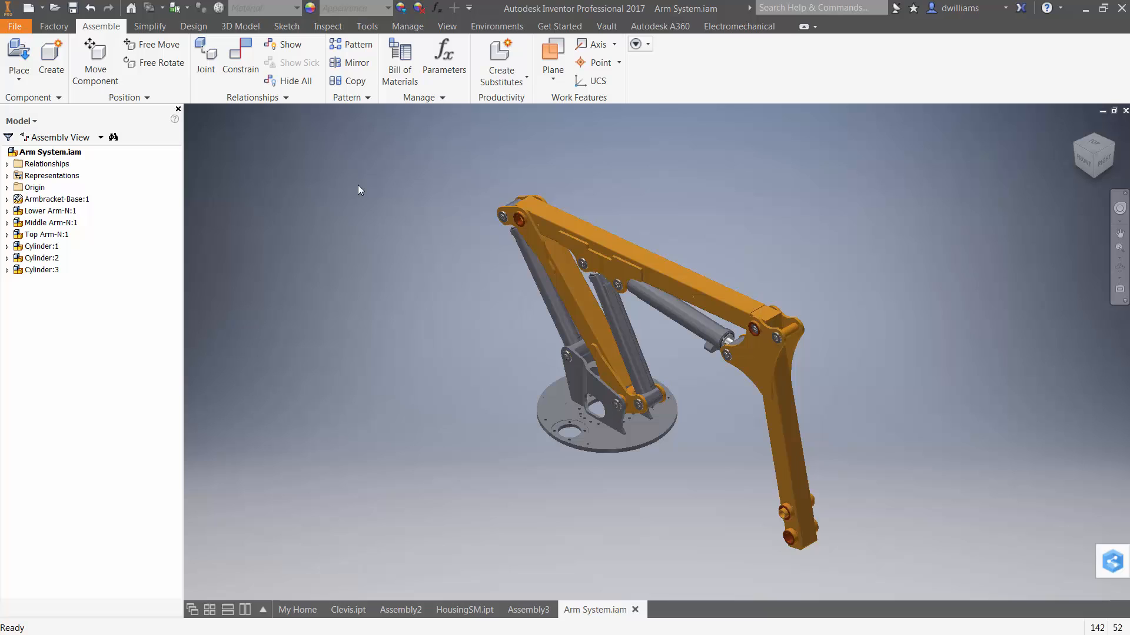
left_click(42, 246)
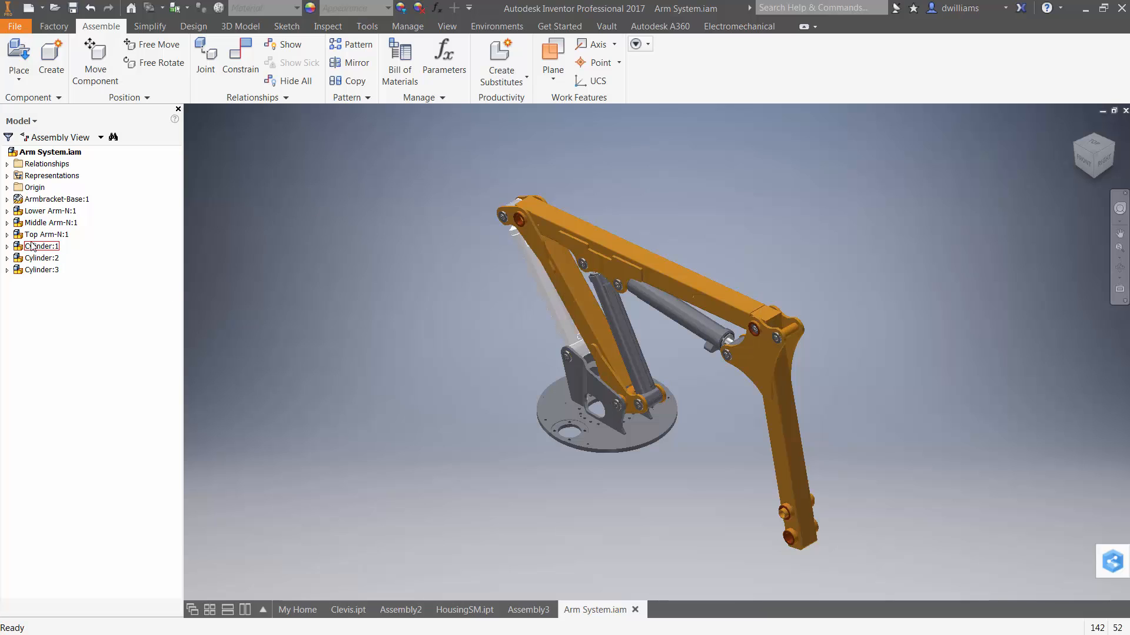
double_click(42, 245)
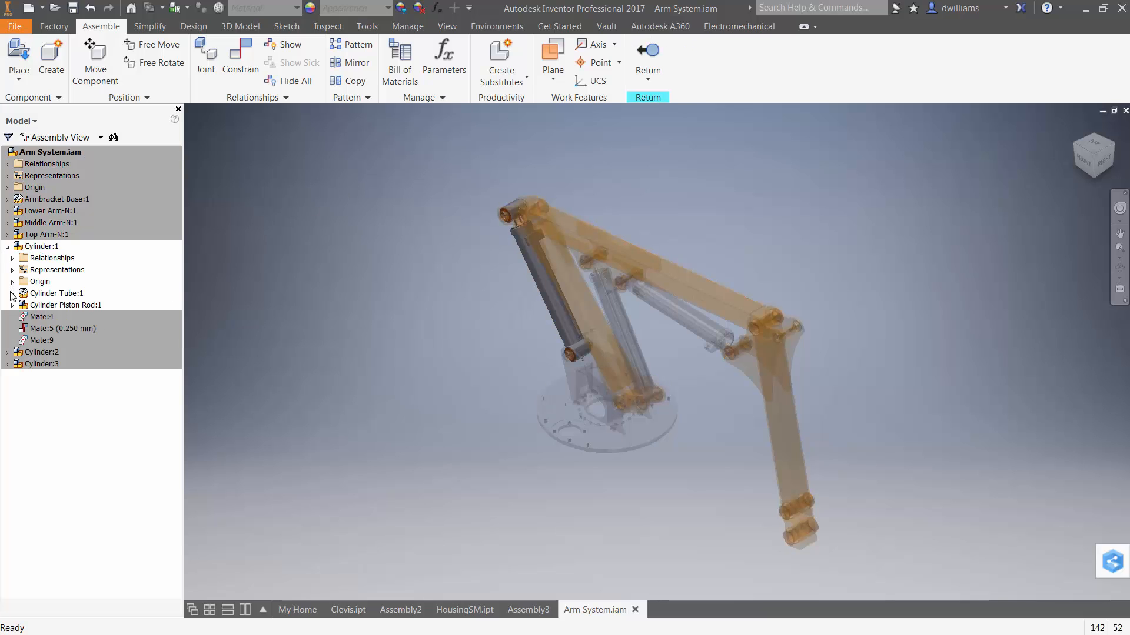
left_click(13, 293)
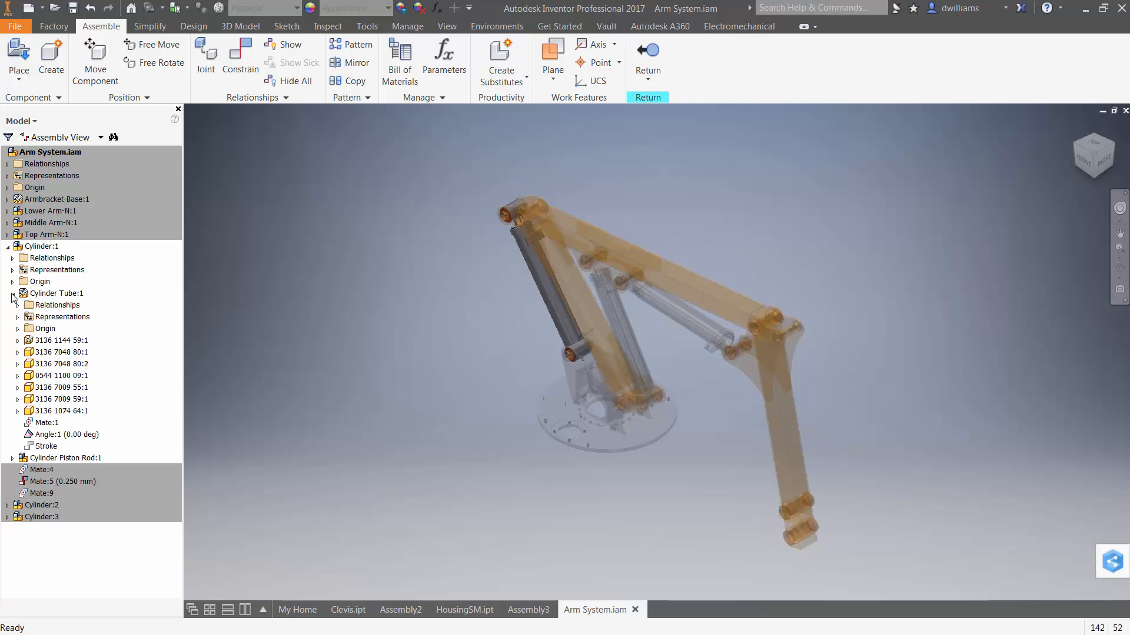
left_click(56, 293)
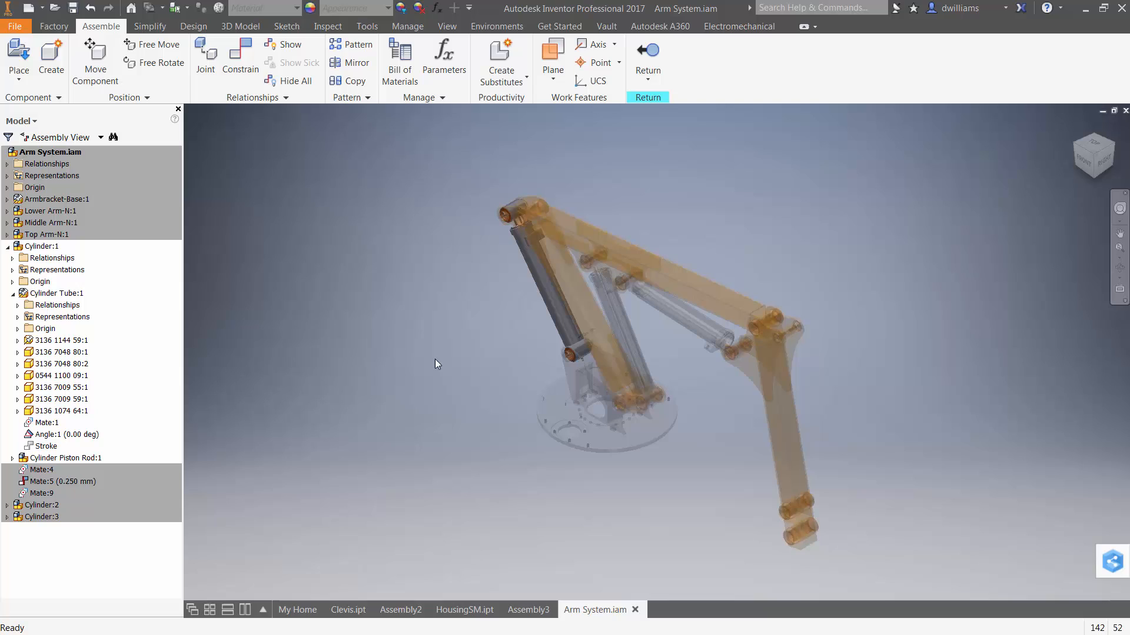
mouse_move(49, 445)
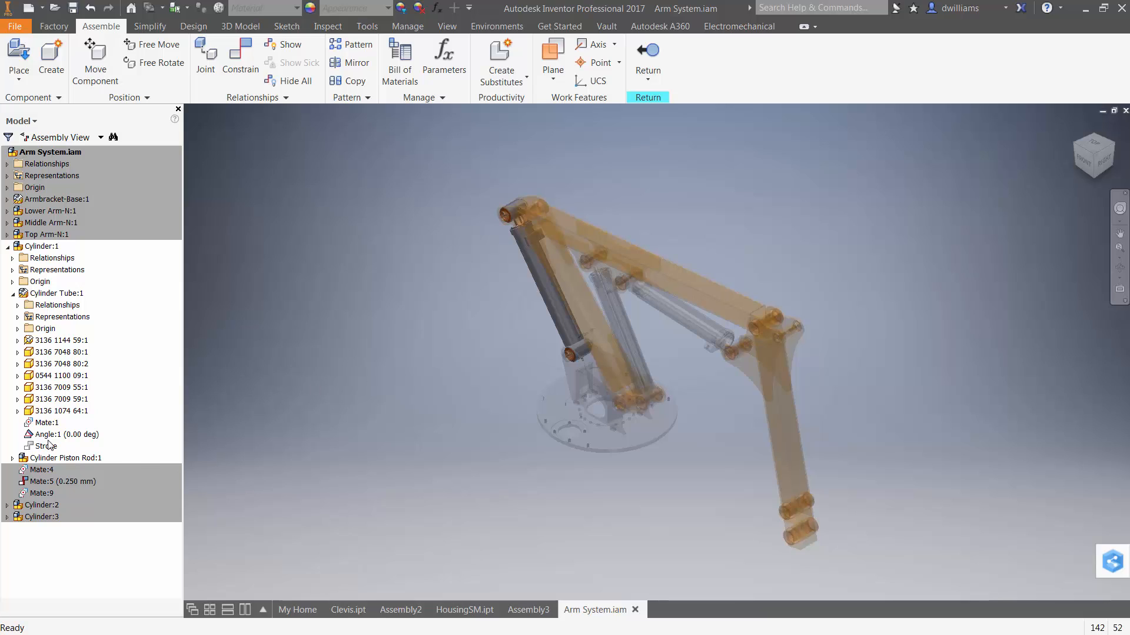
left_click(46, 446)
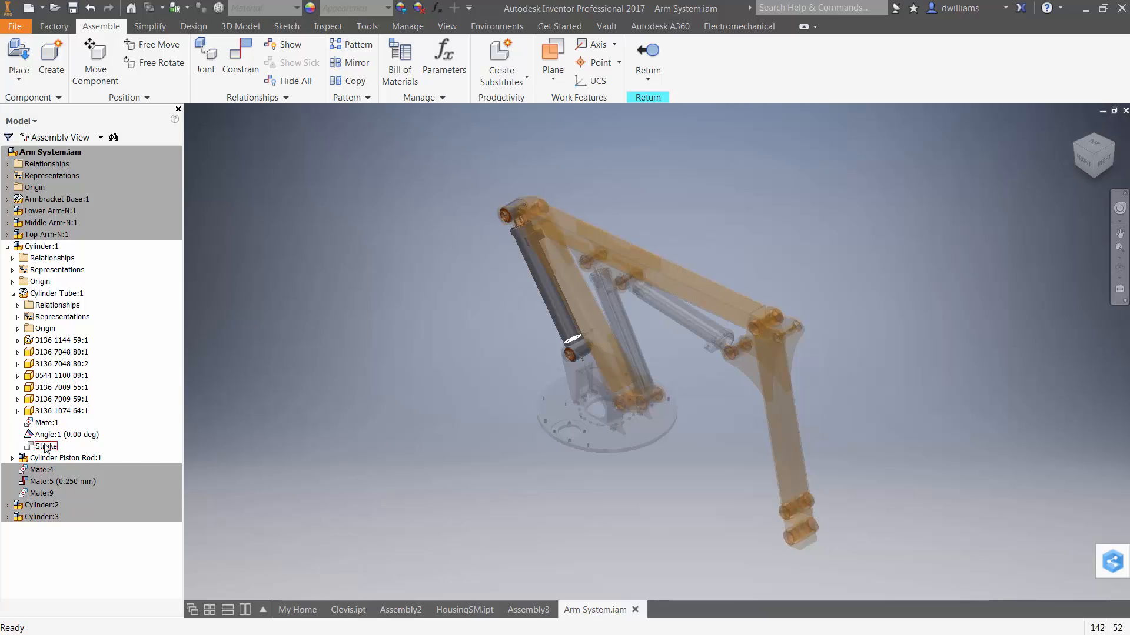
left_click(46, 446)
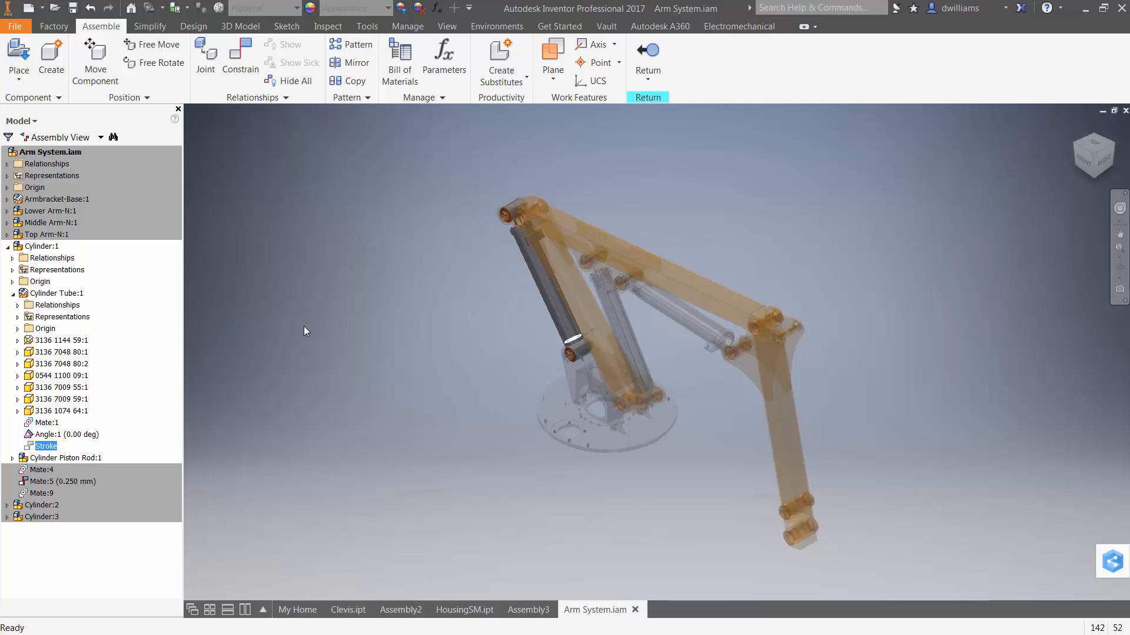
right_click(304, 331)
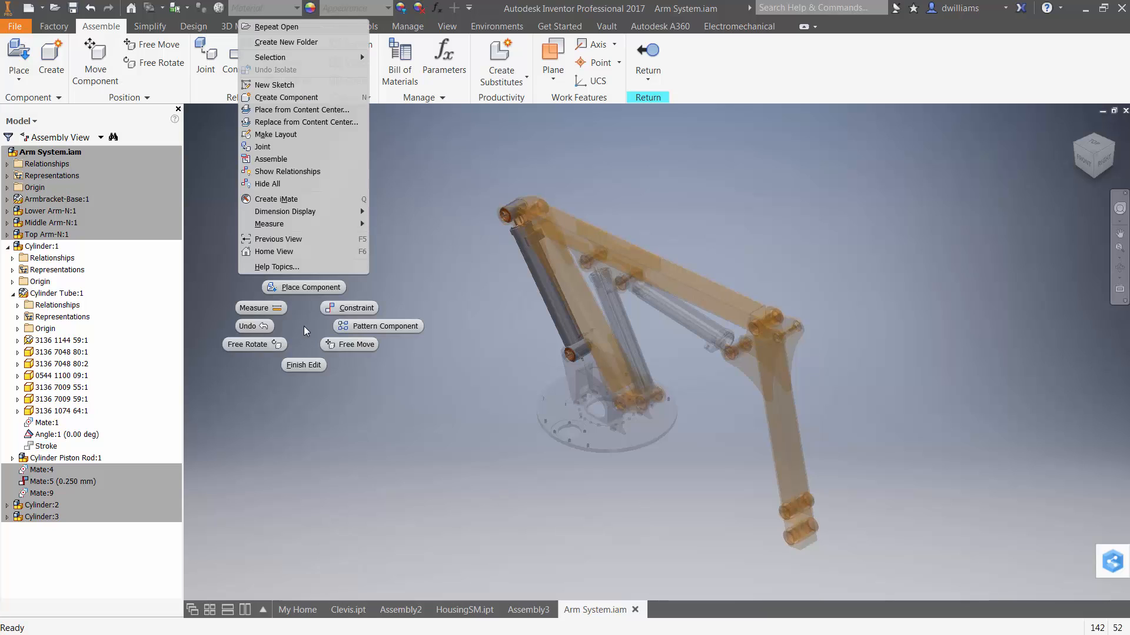
Finish editing Cylinder:1 and try moving the top arm again.
left_click(309, 372)
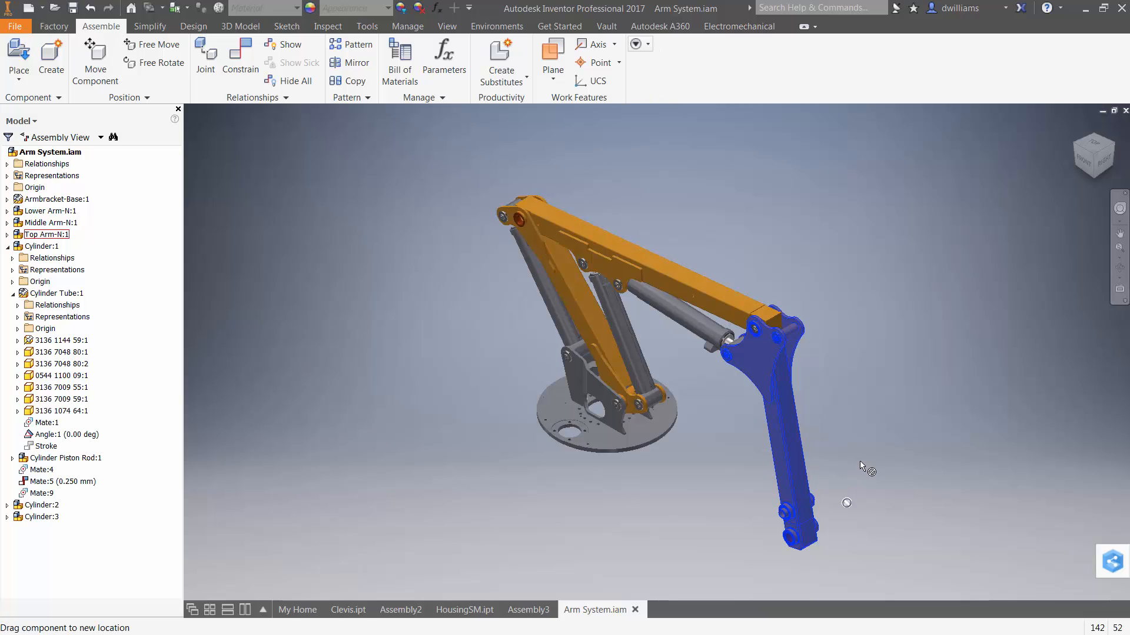
left_click(46, 234)
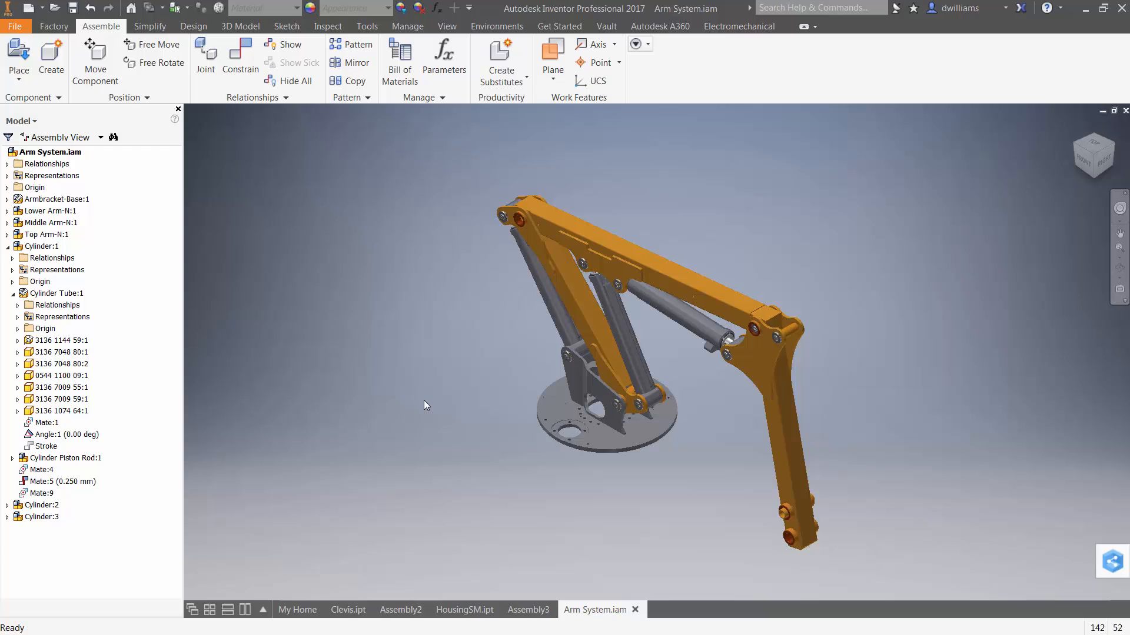
left_click(57, 269)
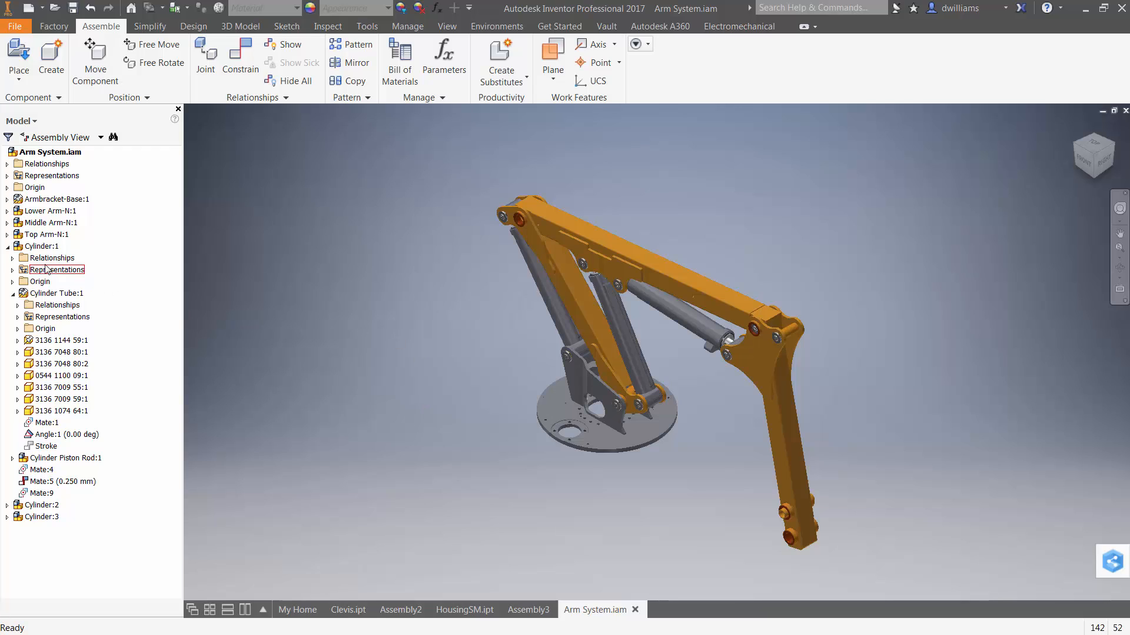
Collapse the Cylinder:1 branch and set Cylinder:1 to Flexible.
left_click(7, 245)
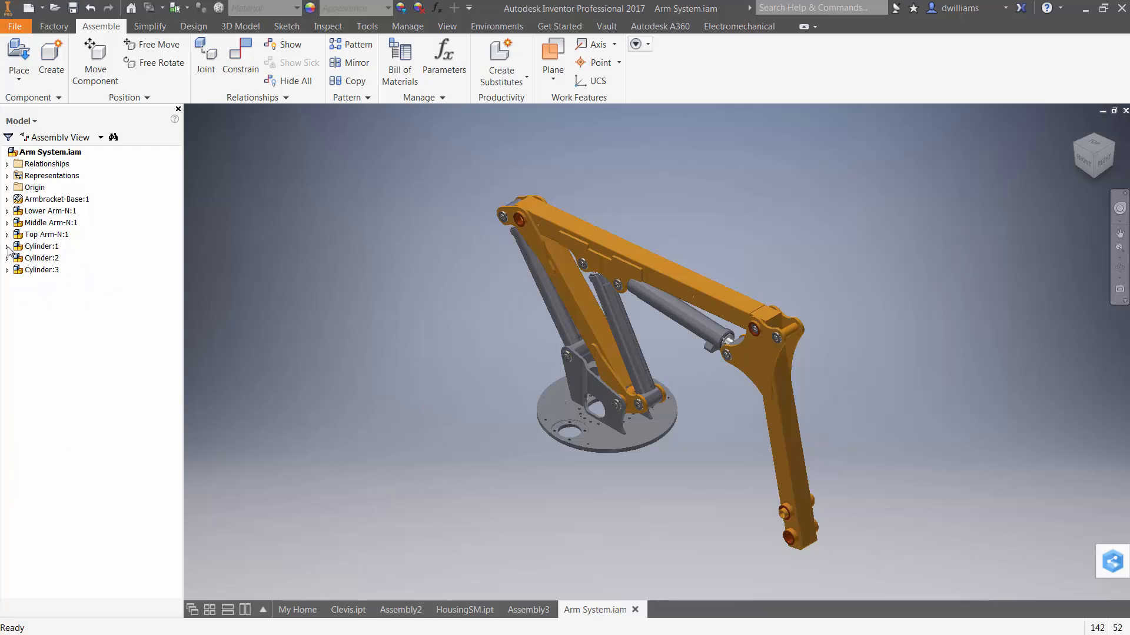
left_click(40, 257)
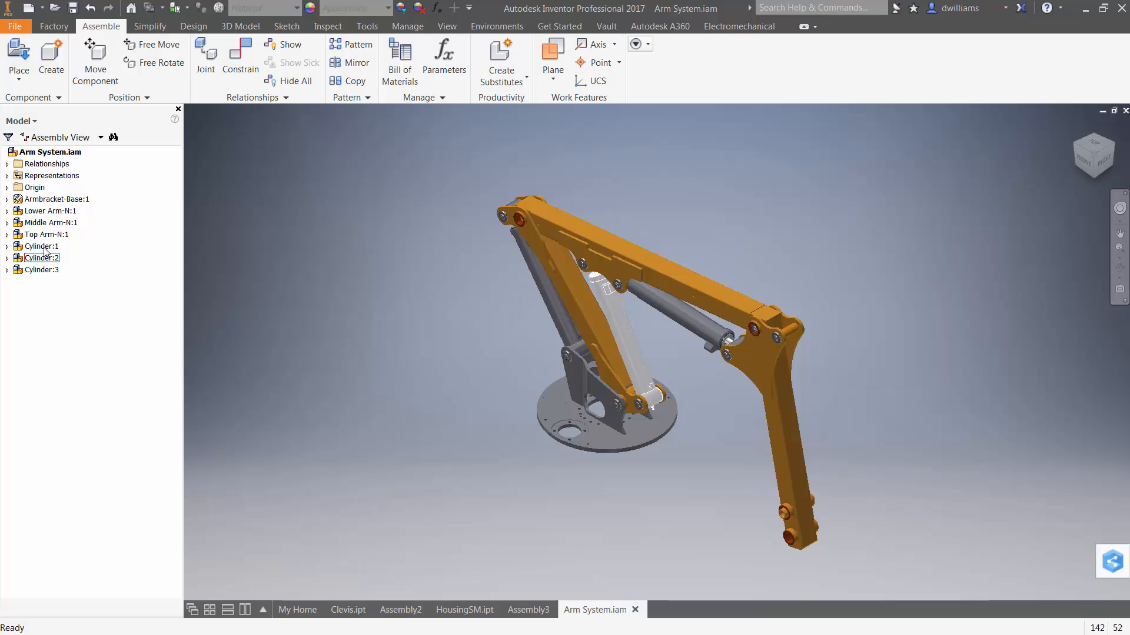
right_click(38, 258)
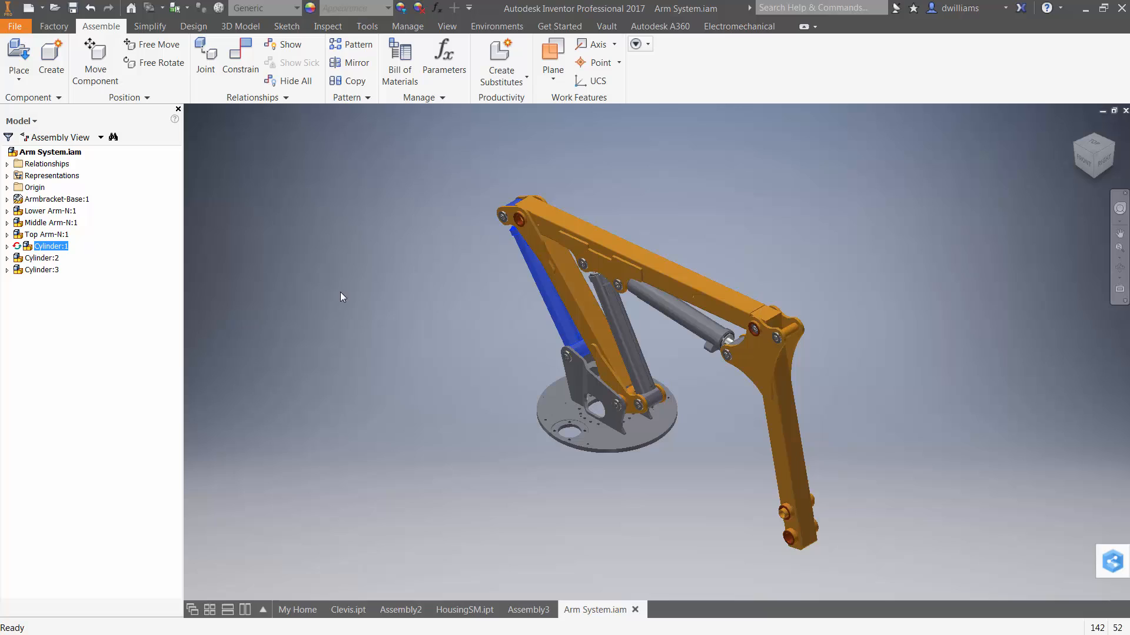
left_click(324, 296)
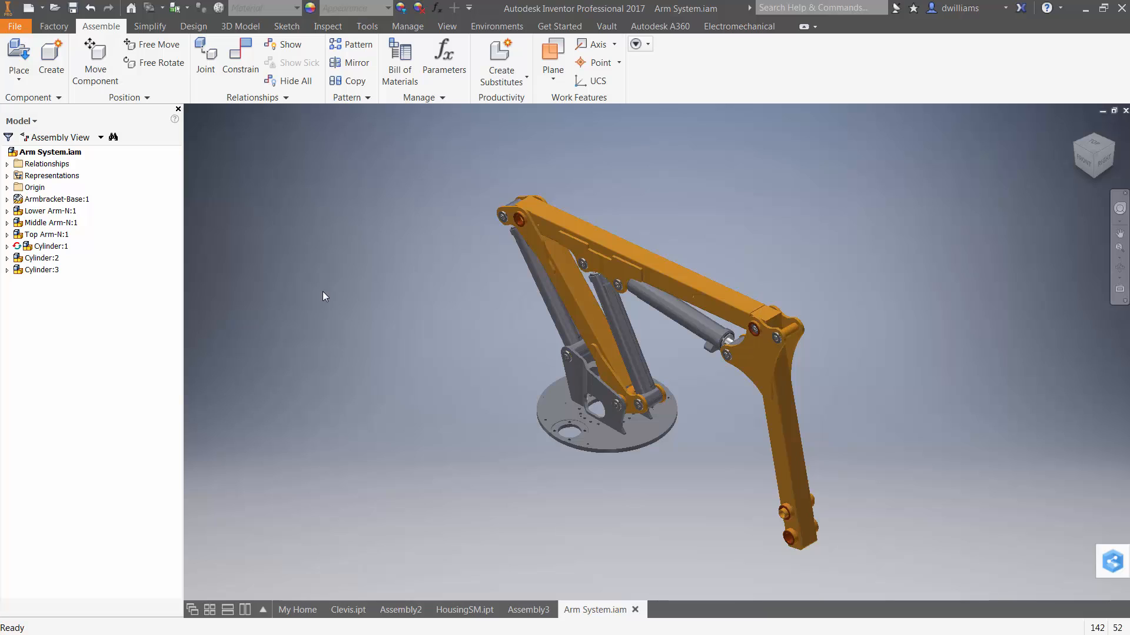
mouse_move(295, 307)
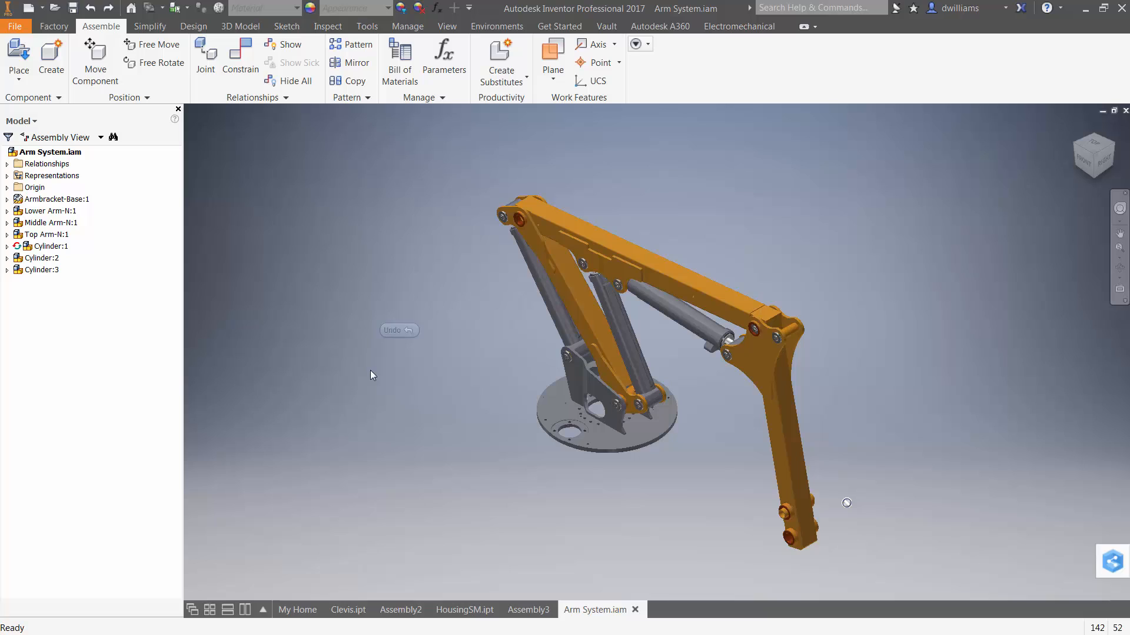
mouse_move(168, 282)
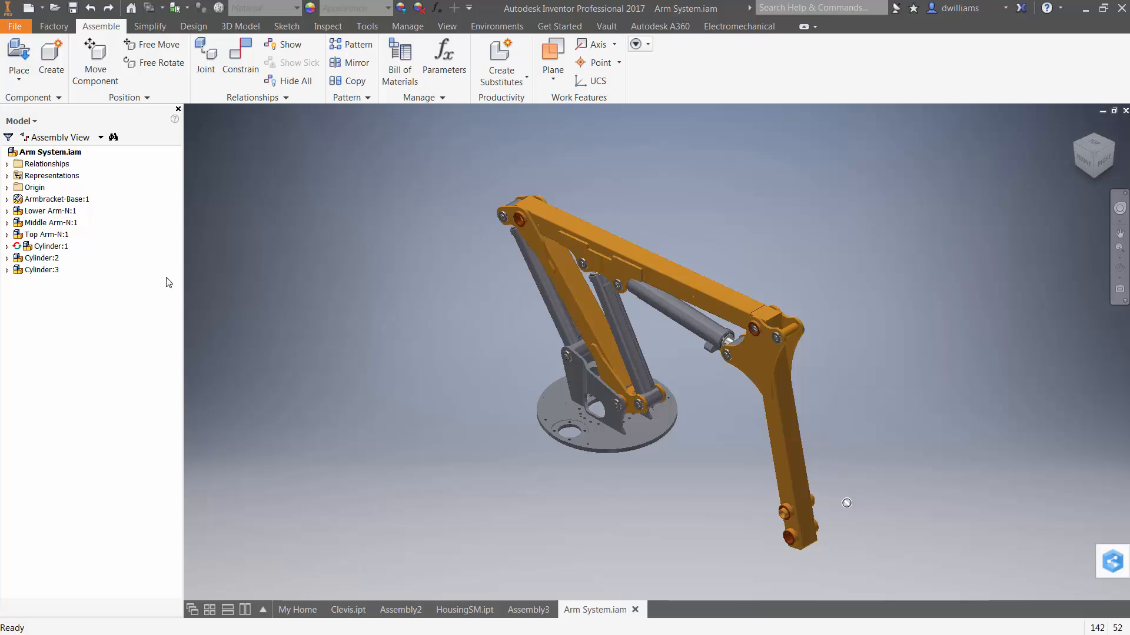
Start Assembly4 from the Standard (in).iam template and place two Cylinder copies.
right_click(43, 246)
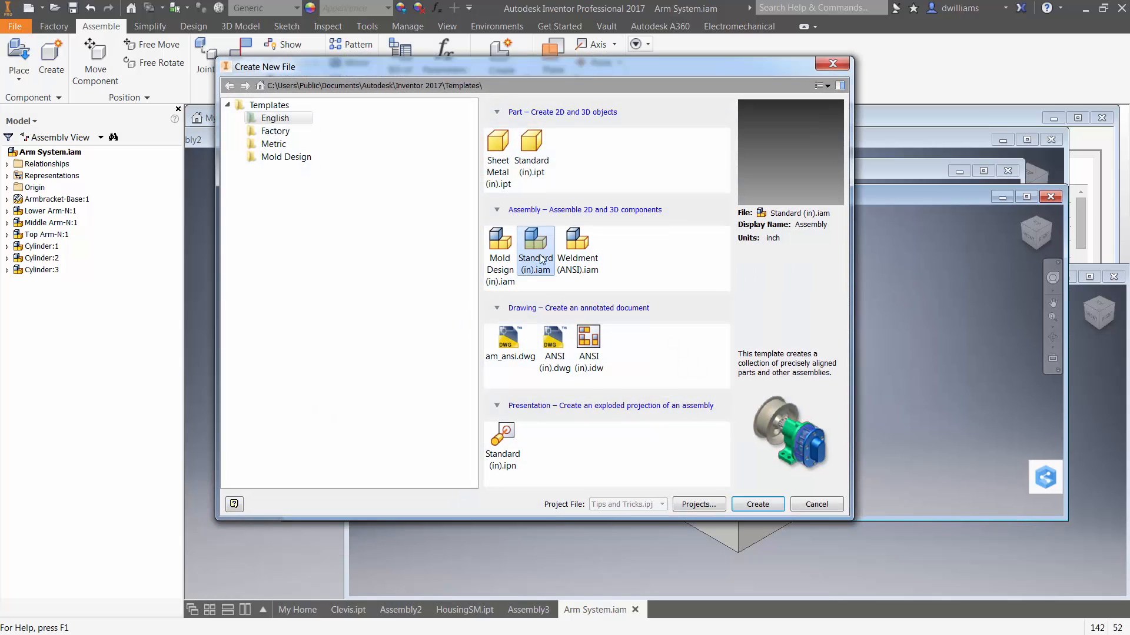
left_click(756, 504)
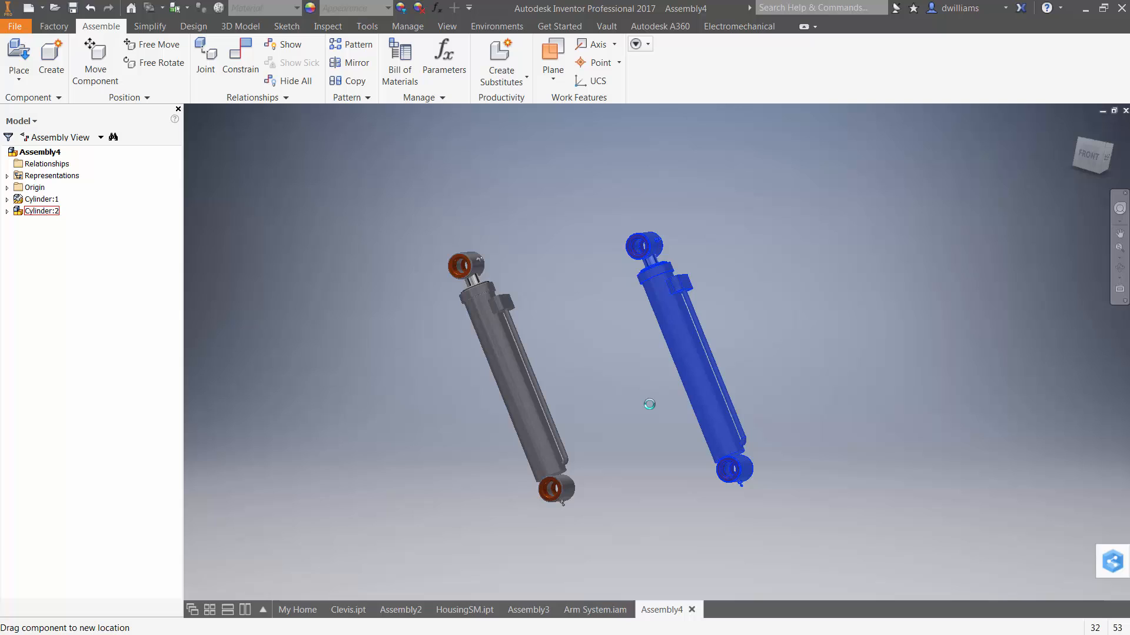
Set Cylinder:1 in Assembly4 flexible, drag its rod longer, then view Arm System.
right_click(648, 404)
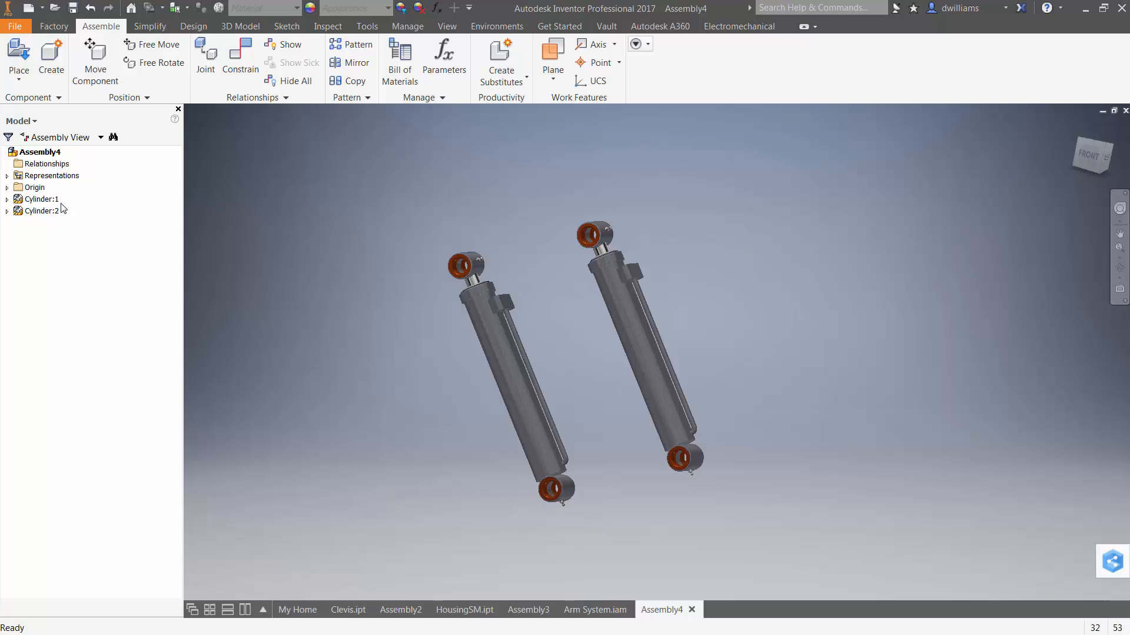
left_click(40, 198)
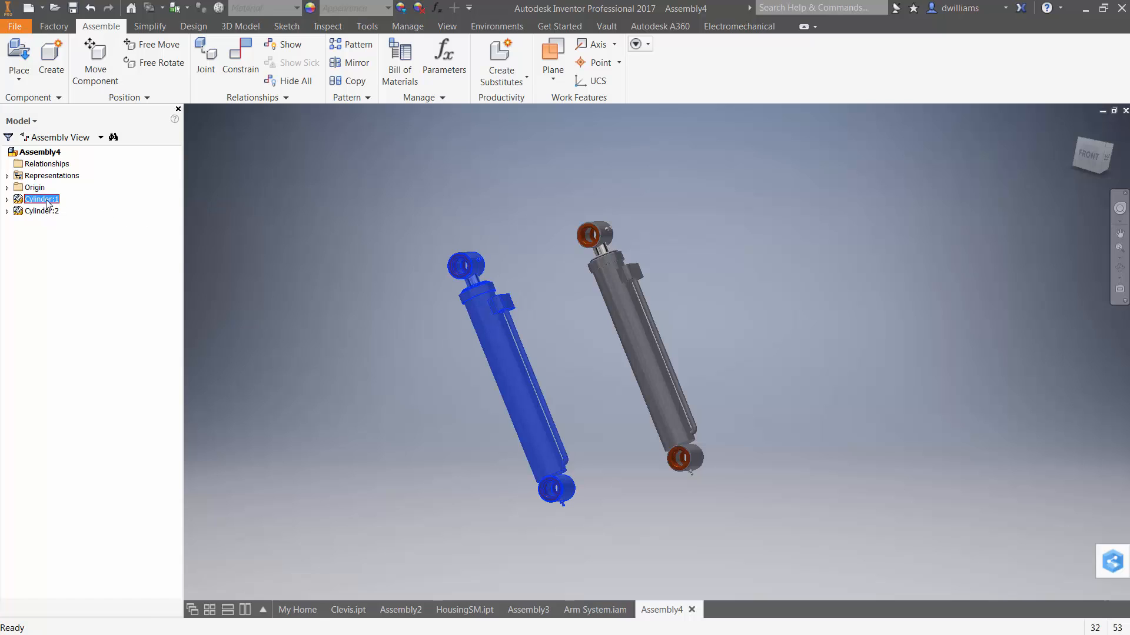
right_click(40, 199)
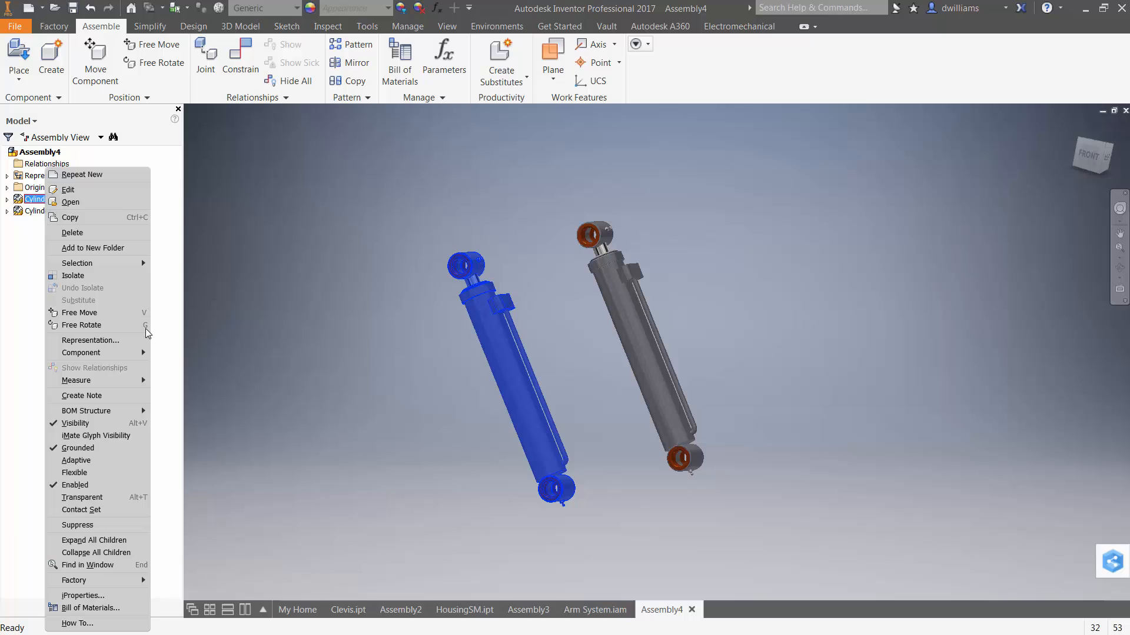
left_click(321, 356)
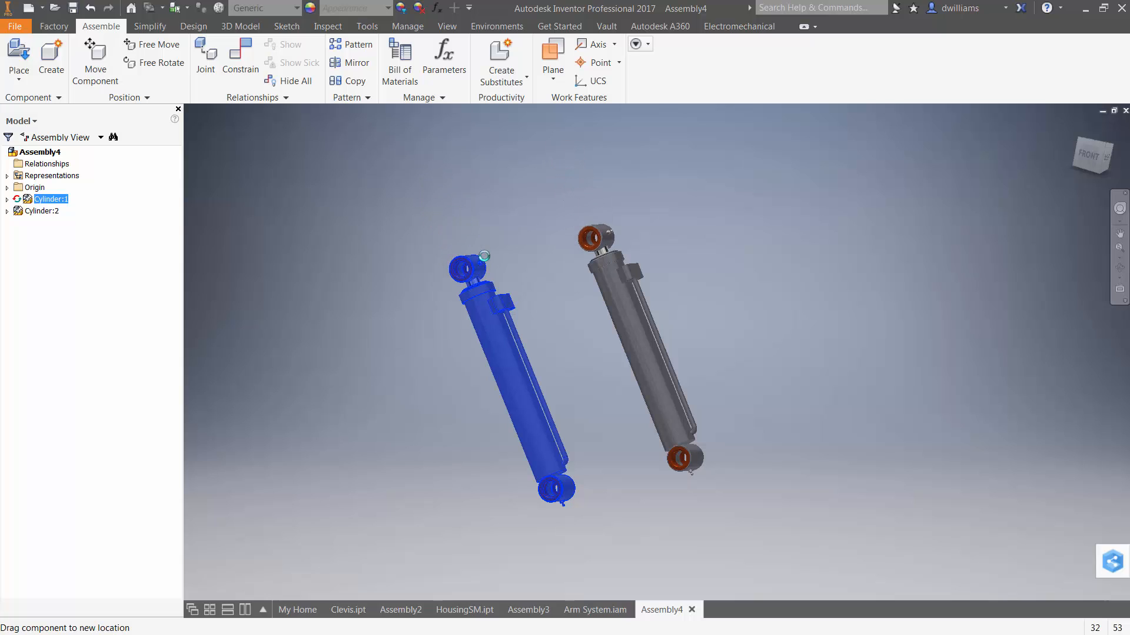
left_click_drag(469, 266, 474, 206)
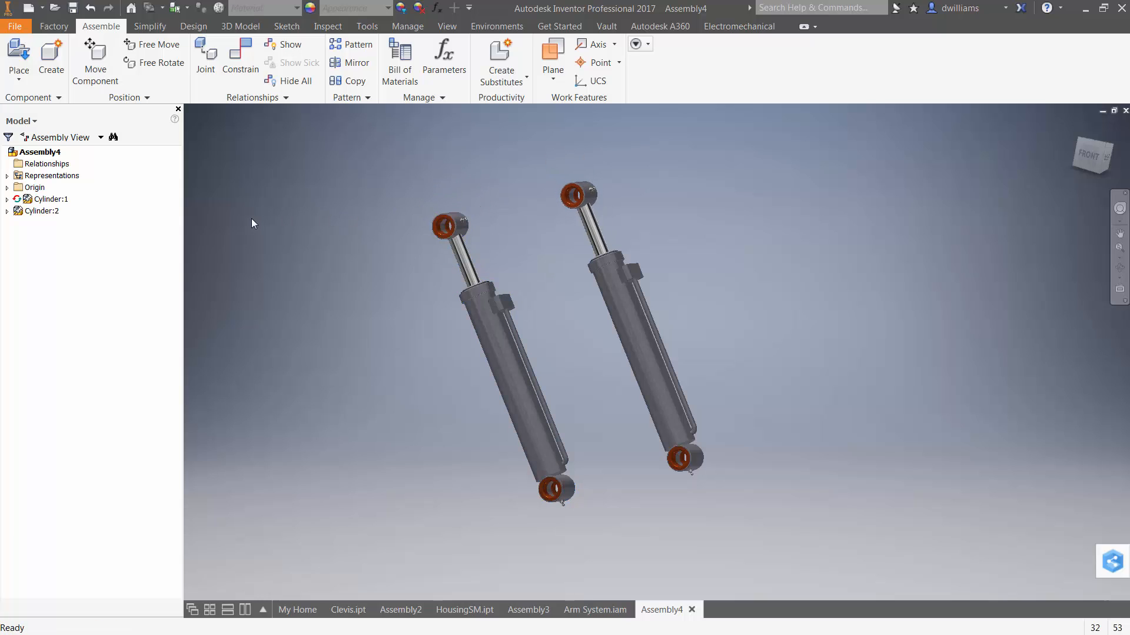
left_click(594, 610)
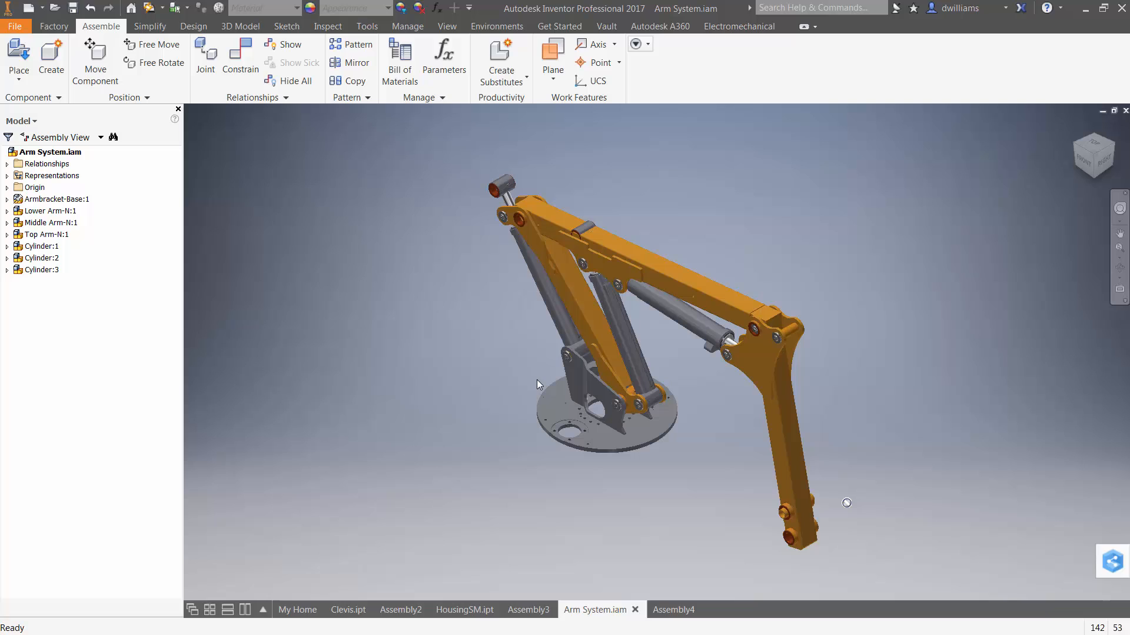
mouse_move(548, 413)
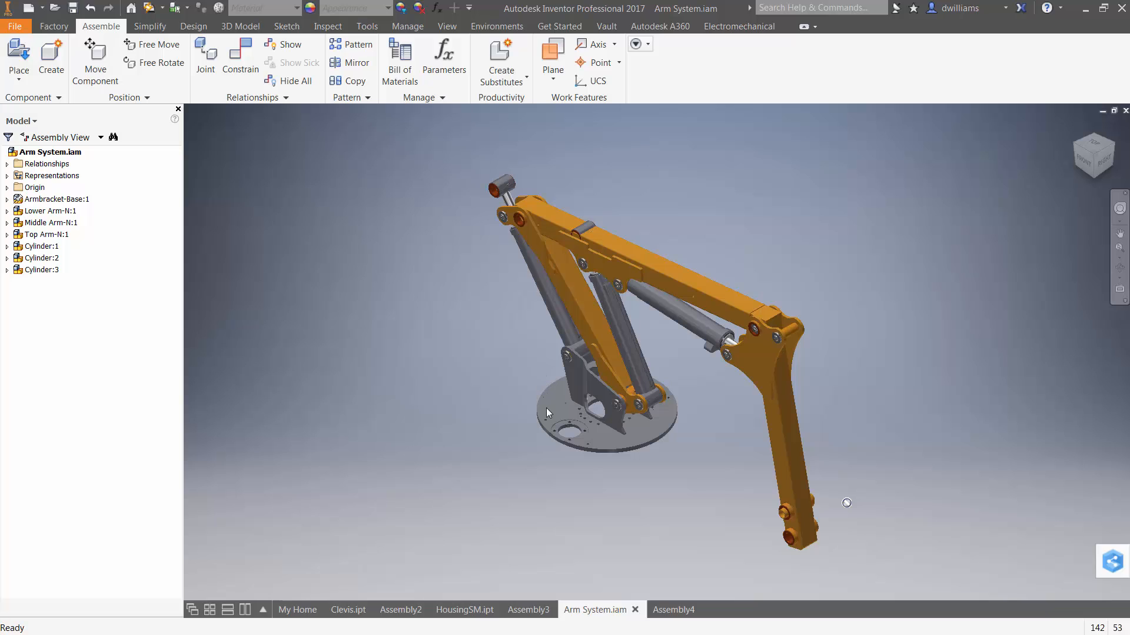
Compare Assembly4 with Arm System, checking Cylinder:2's options in Arm System.
left_click(661, 609)
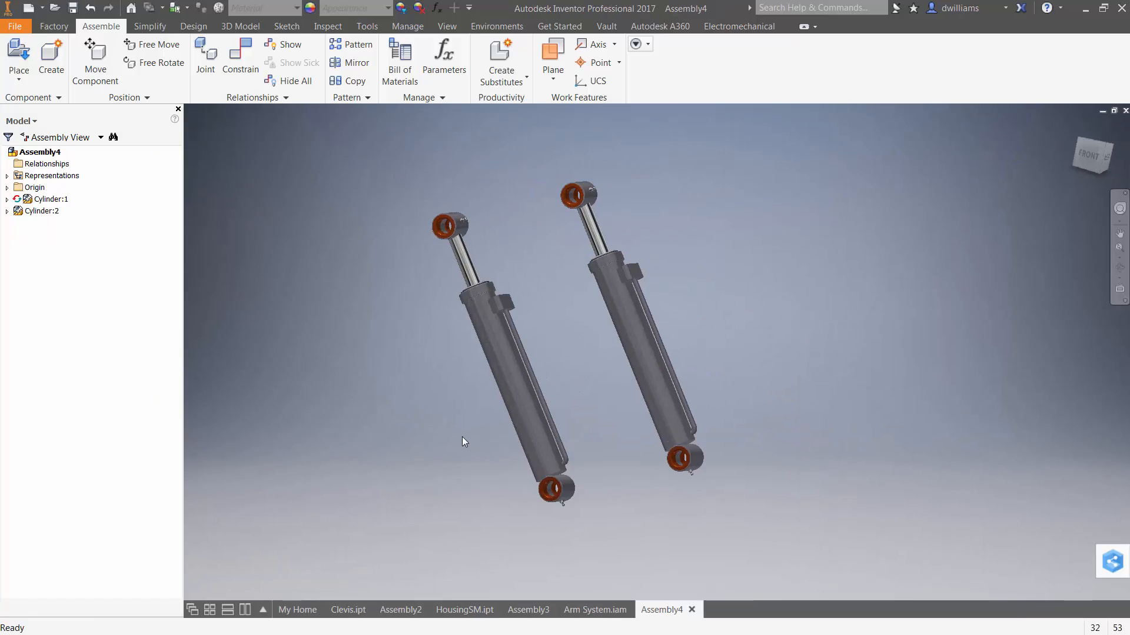
left_click(47, 199)
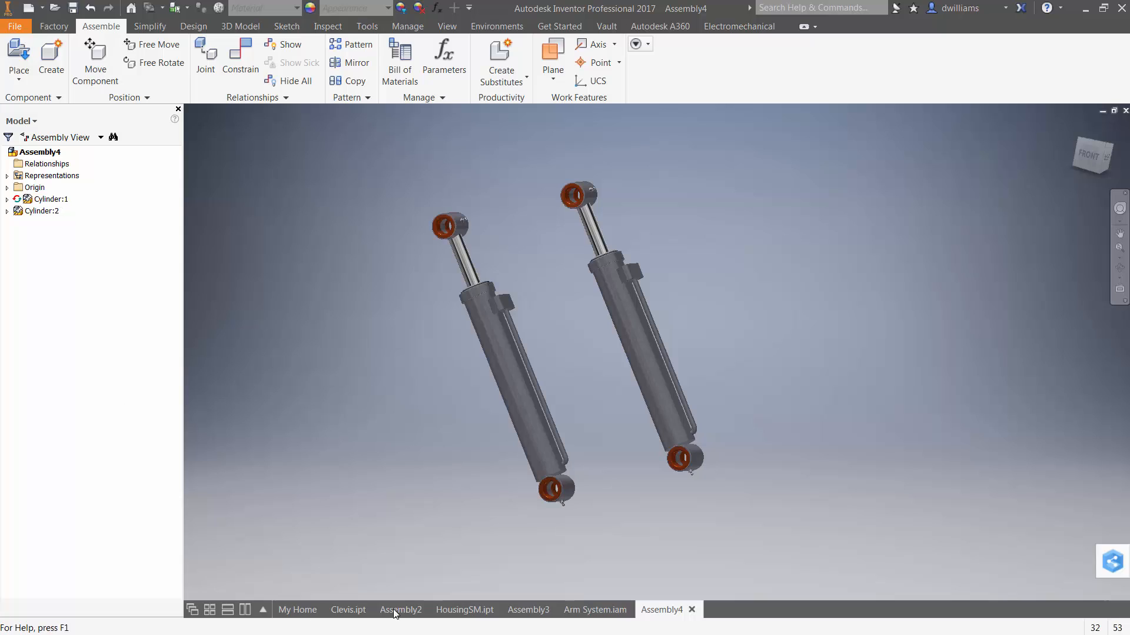
left_click(594, 610)
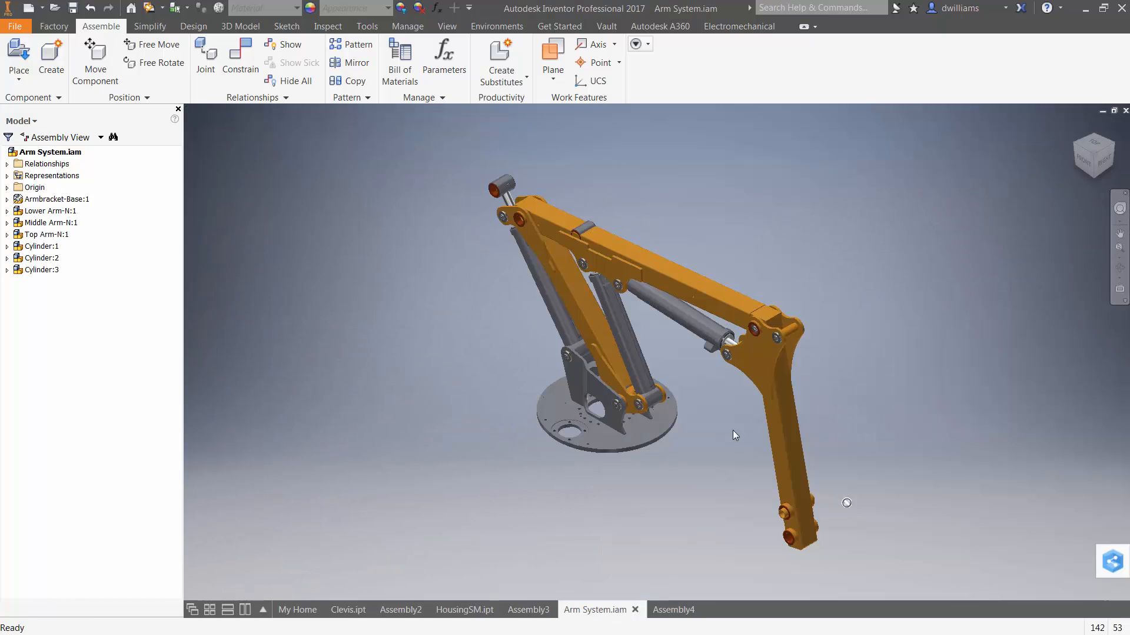
left_click(40, 257)
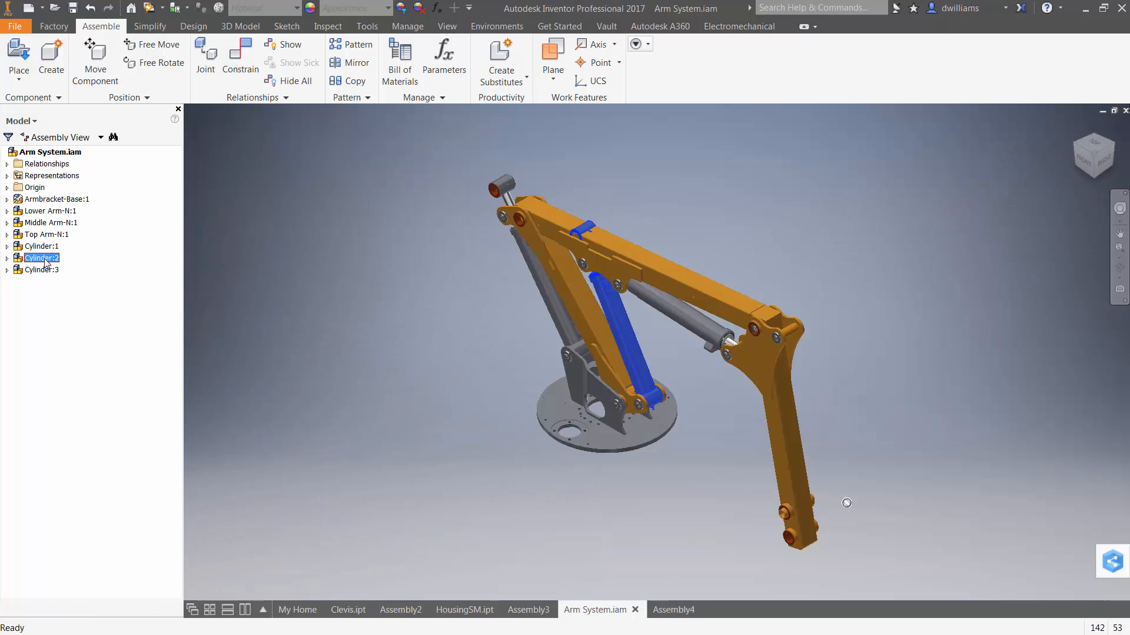
right_click(40, 257)
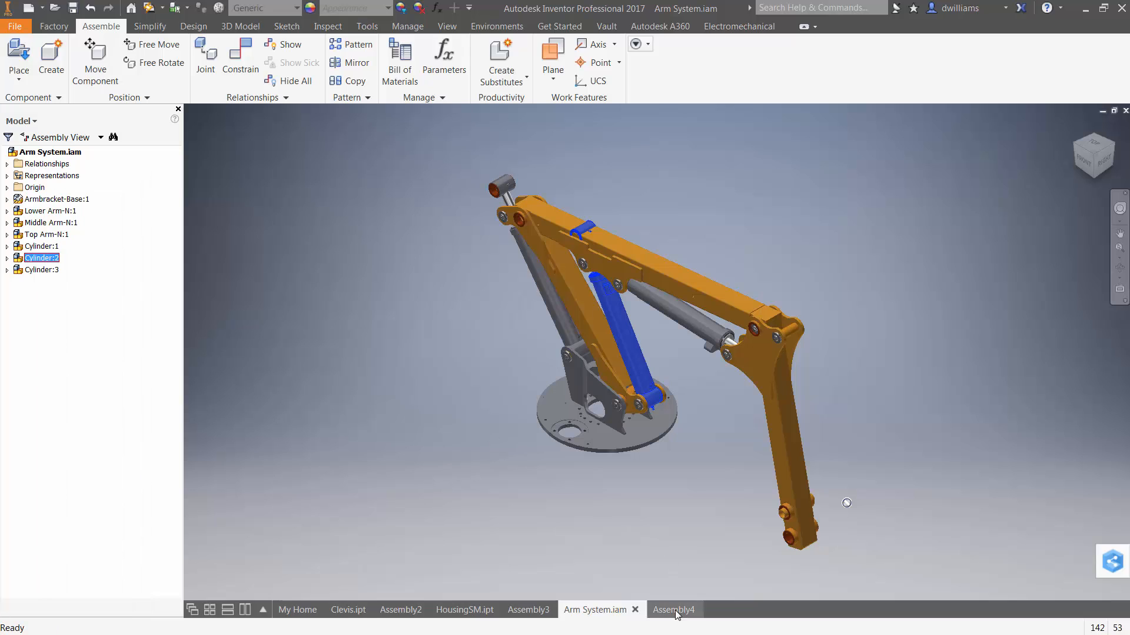
left_click(673, 610)
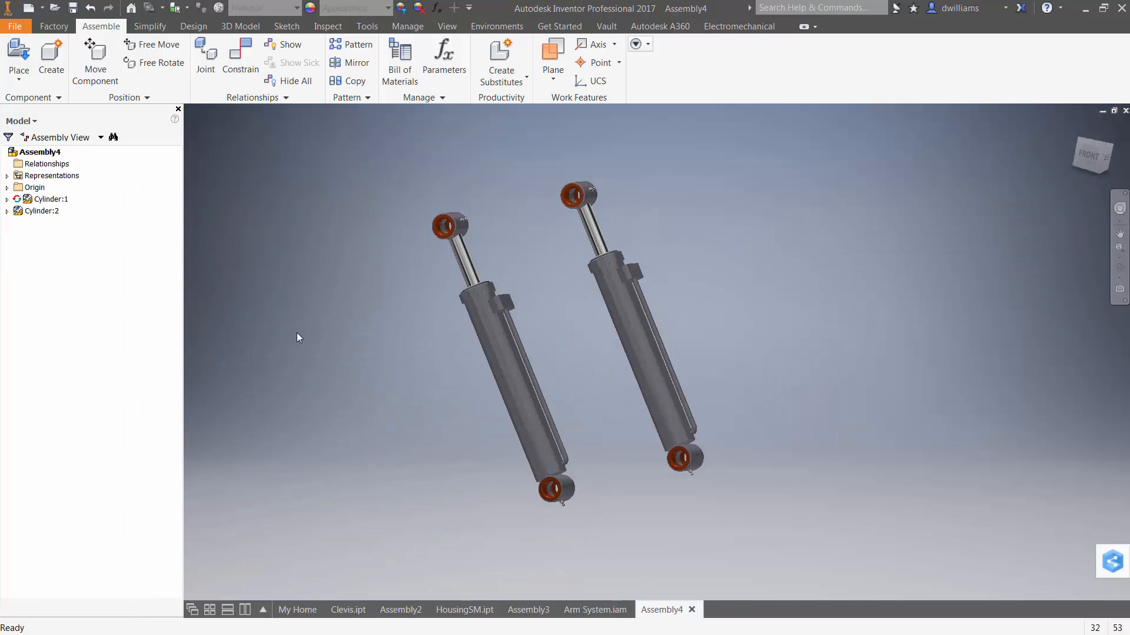
left_click(51, 198)
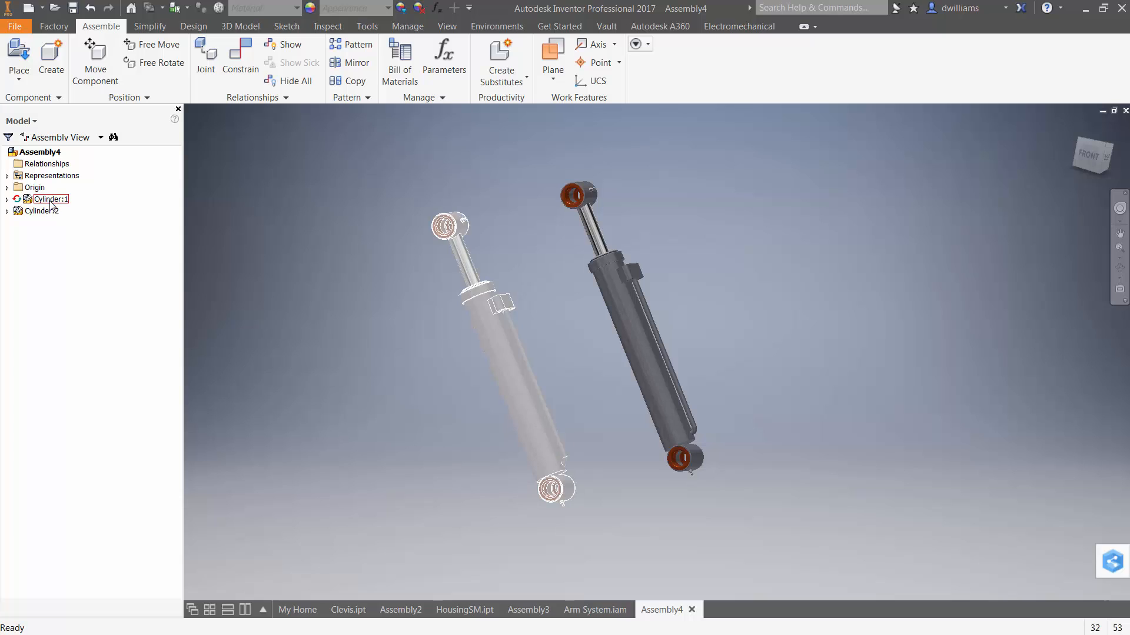
Undo the cylinder drags and the Flexible setting, then select Cylinder:1.
left_click(50, 199)
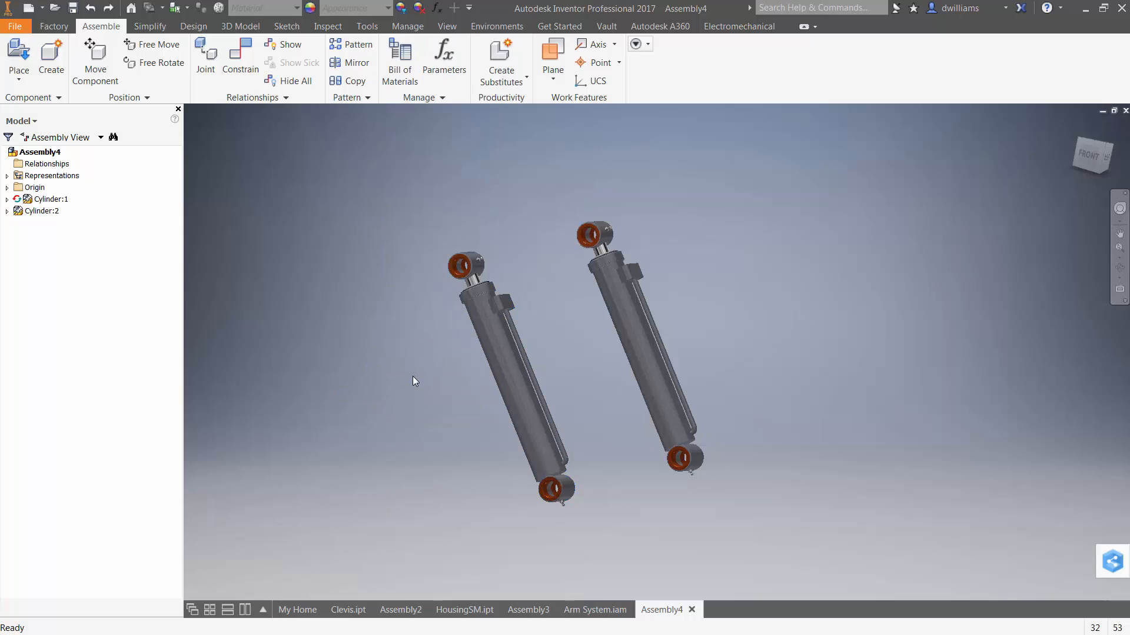
mouse_move(364, 290)
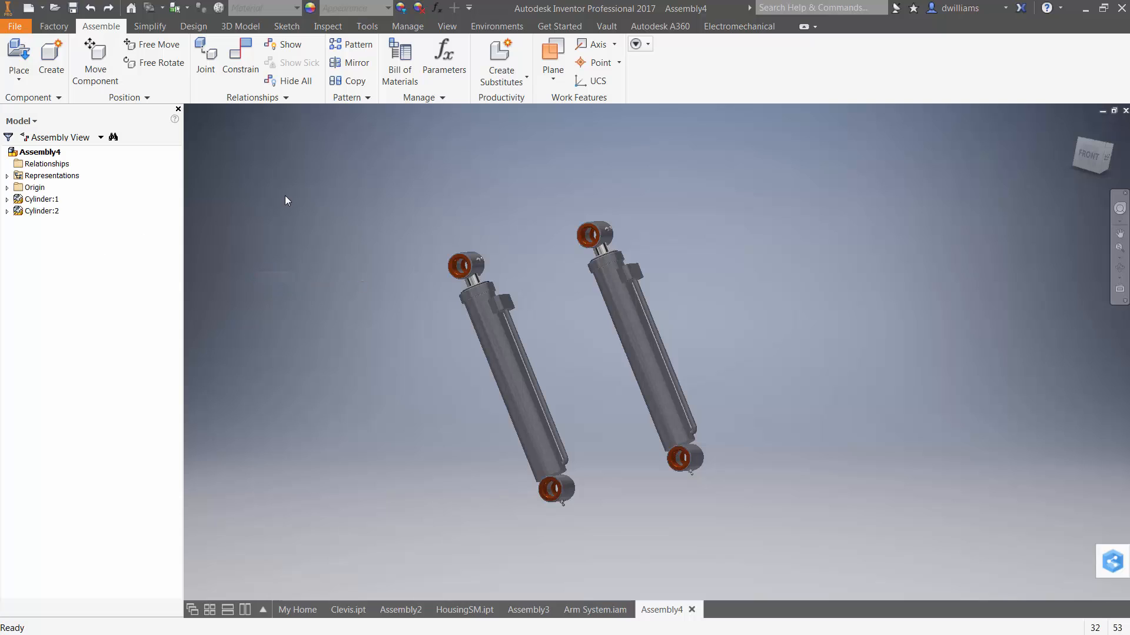
left_click(41, 199)
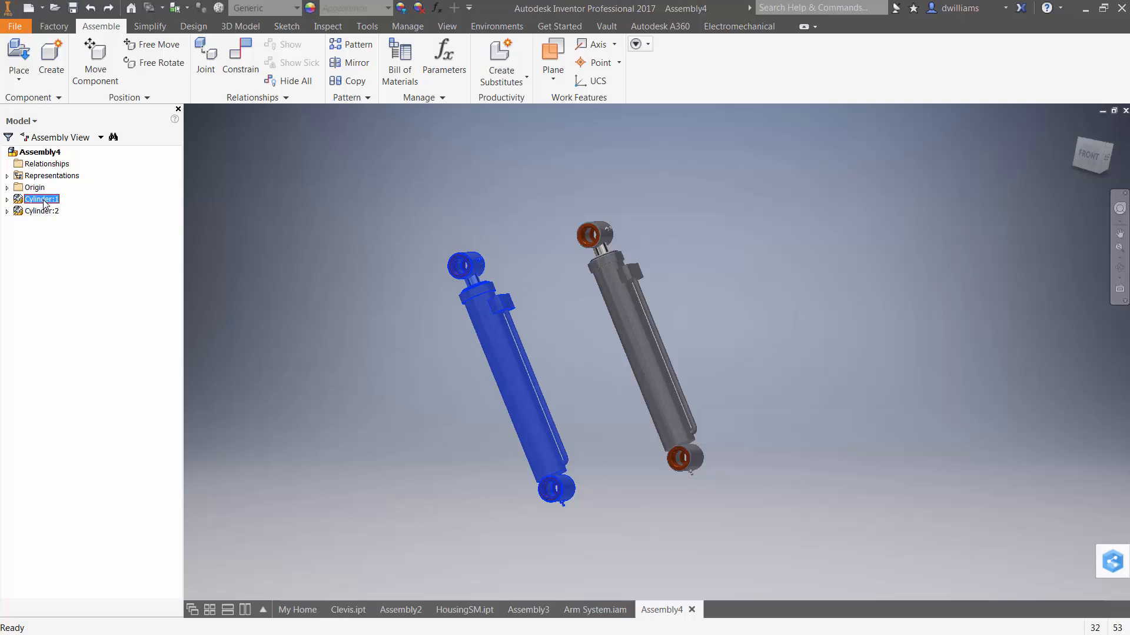
Select Cylinder:1 and Cylinder:2 together and make both Flexible.
left_click(42, 211)
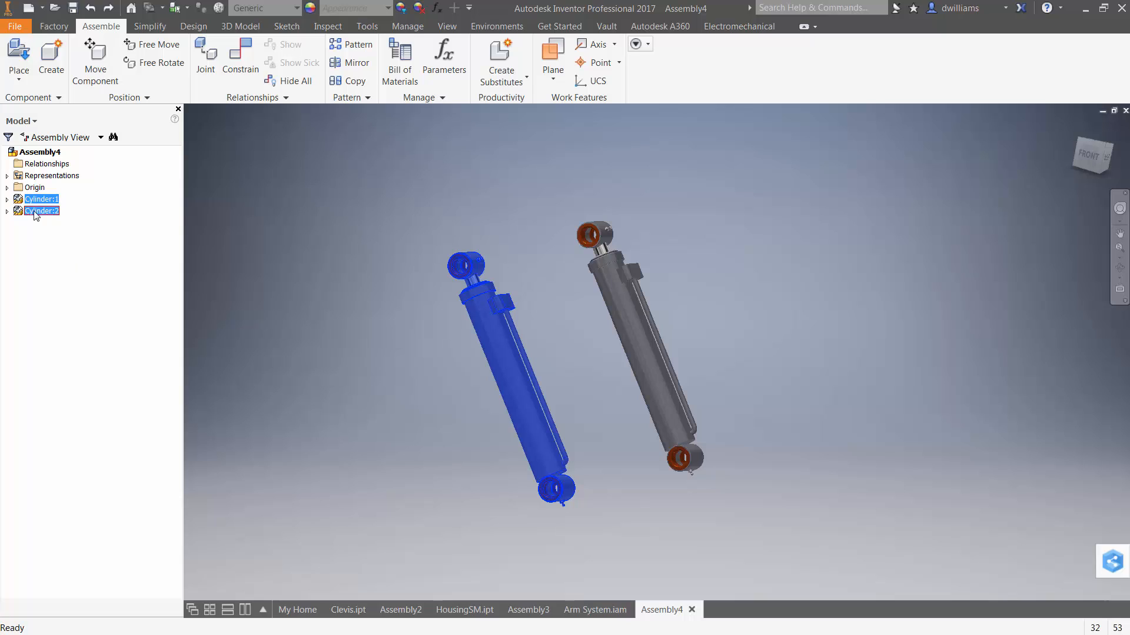
right_click(42, 210)
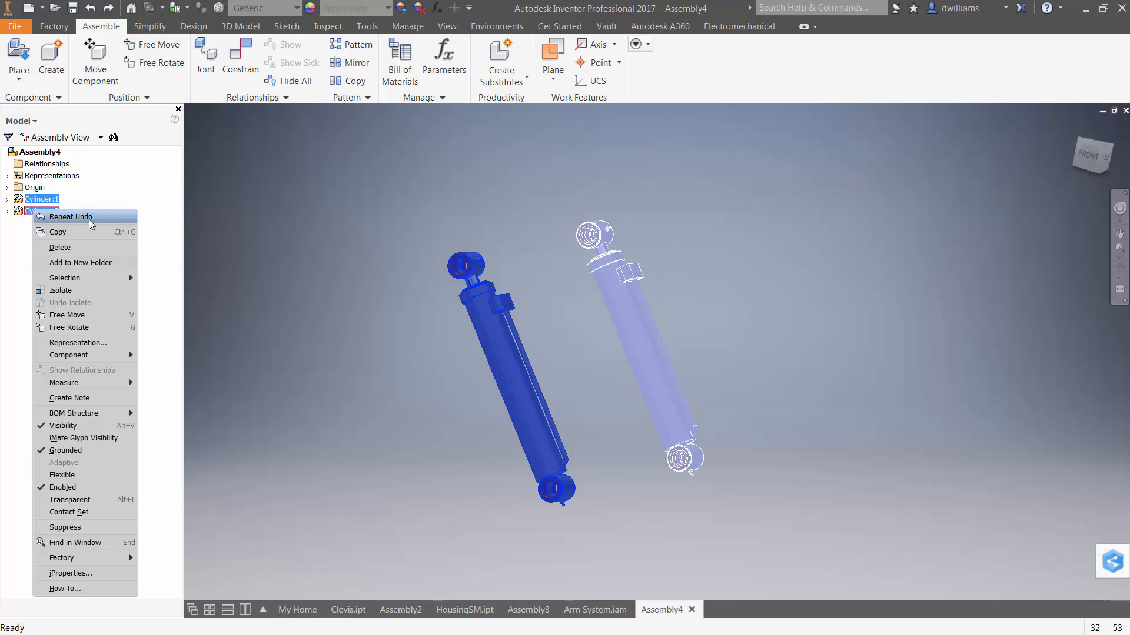
mouse_move(72, 474)
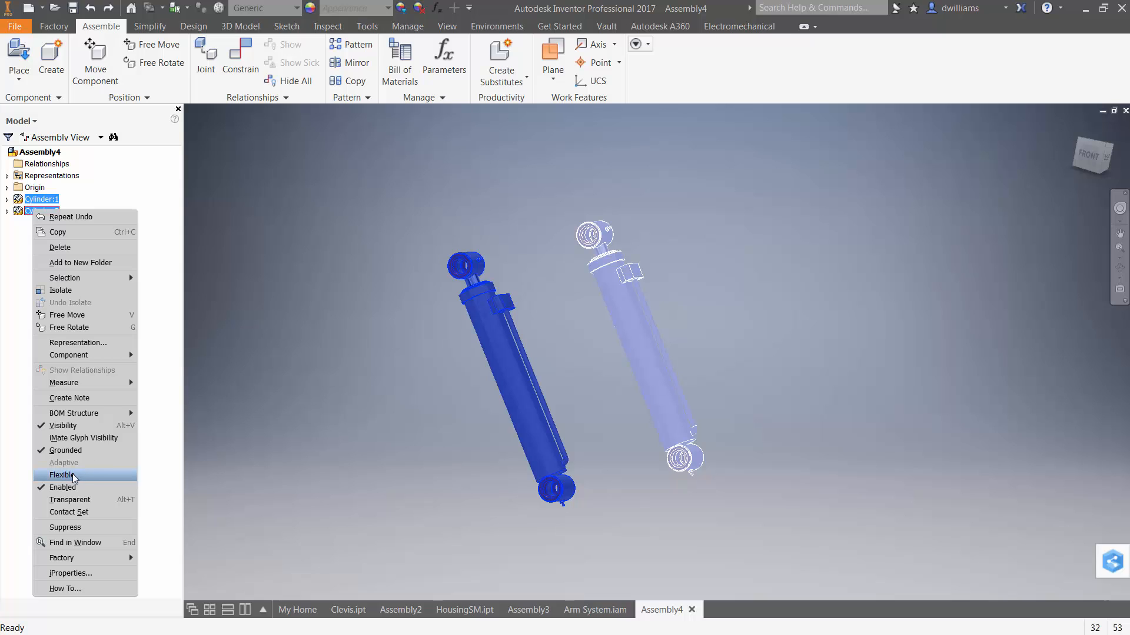
left_click(63, 487)
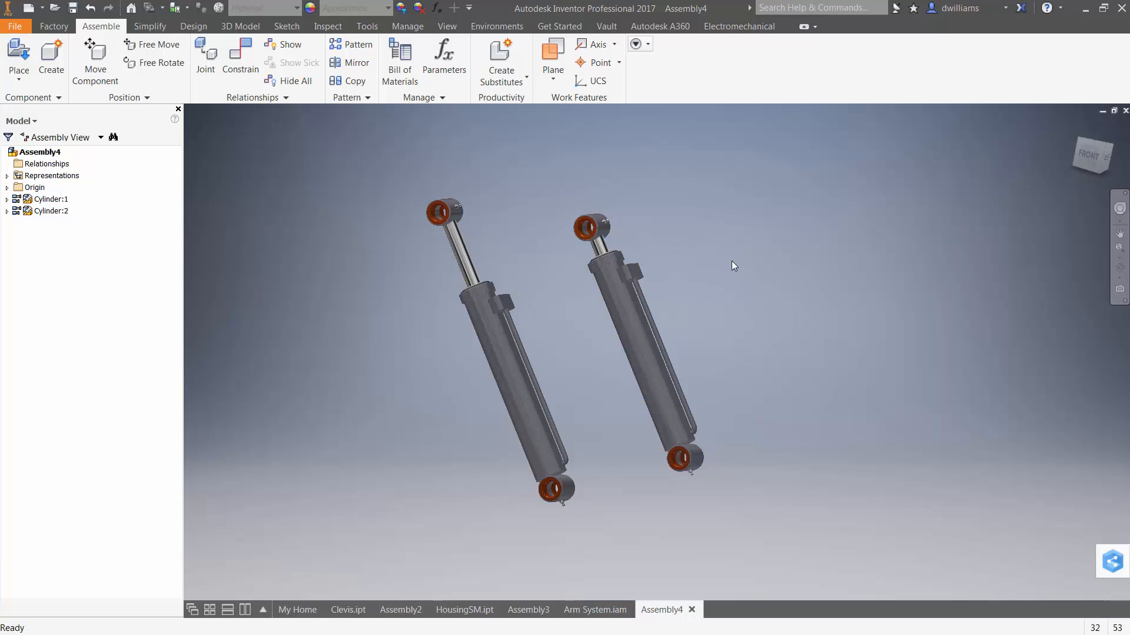
mouse_move(369, 250)
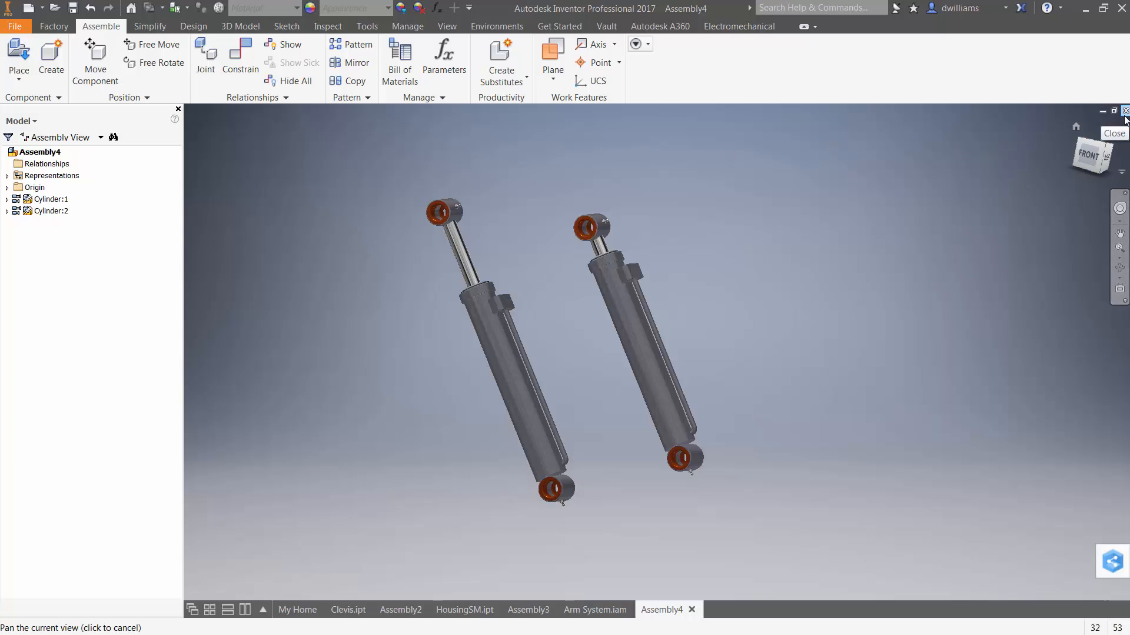
Close Assembly4 and make Cylinder:1 in the Arm System flexible.
left_click(595, 609)
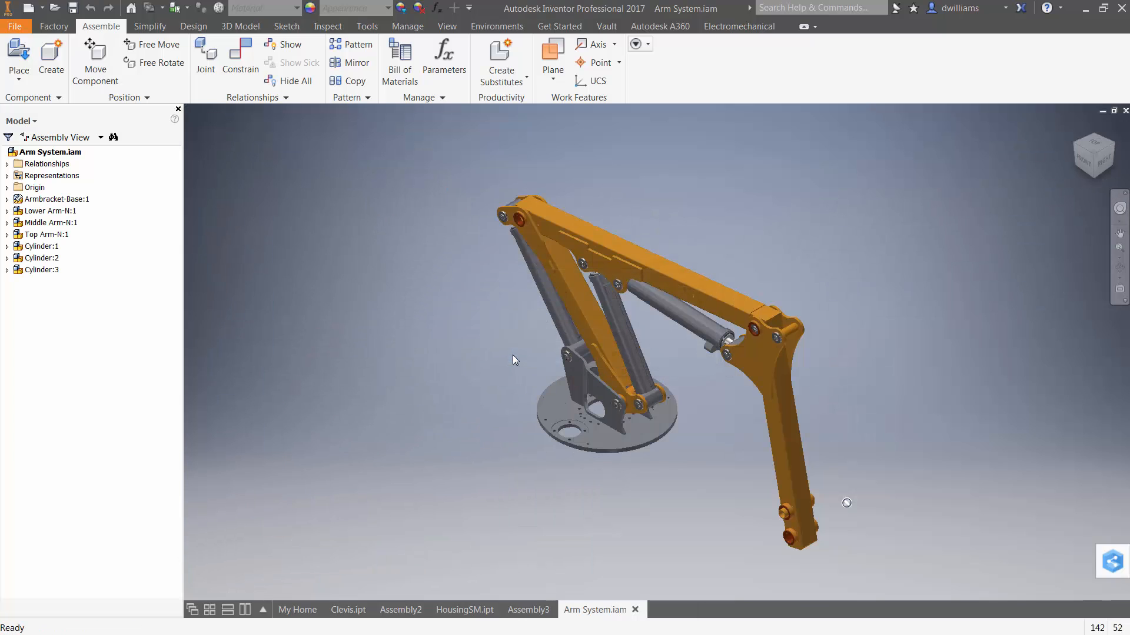
left_click(42, 246)
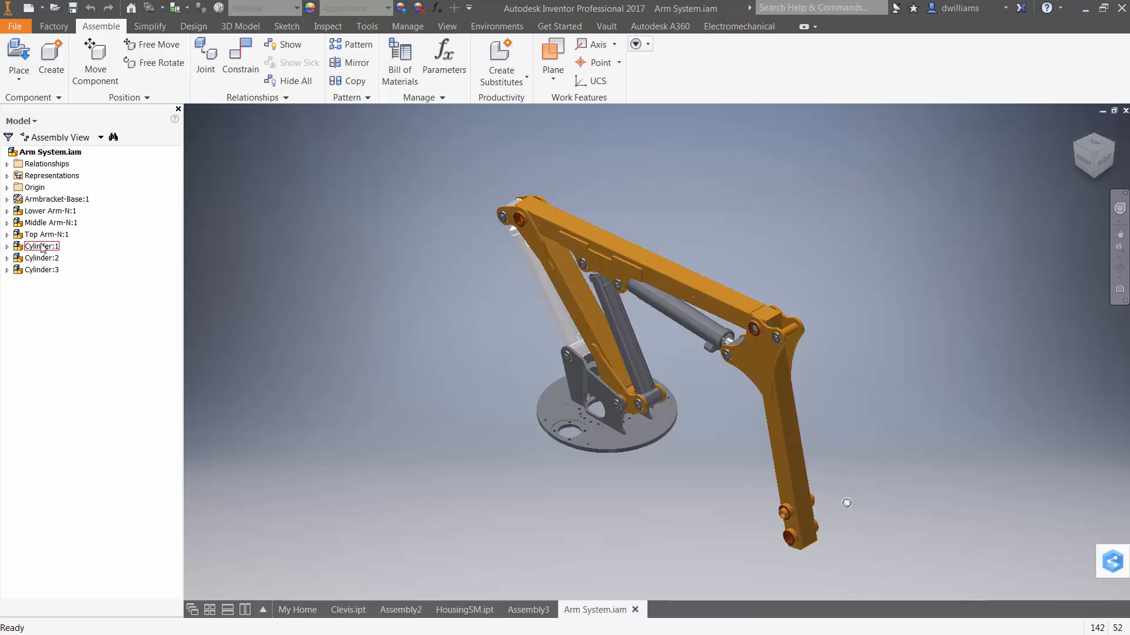
left_click(41, 246)
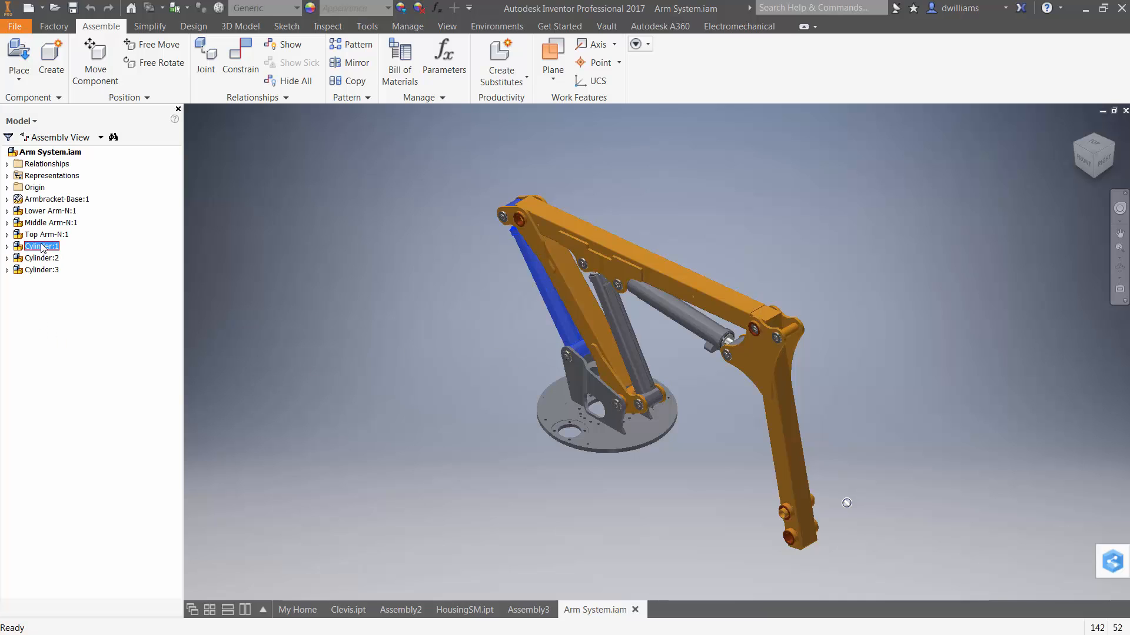
right_click(40, 246)
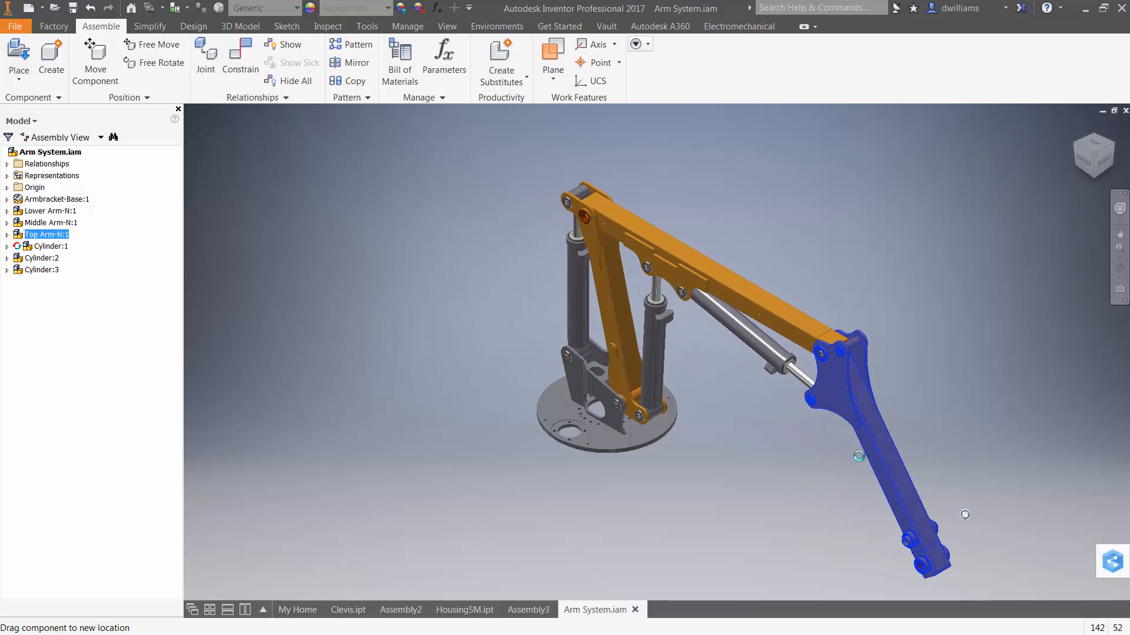
Test-drag the top arm, then set Cylinder:2 and Cylinder:3 flexible.
left_click_drag(857, 455, 895, 511)
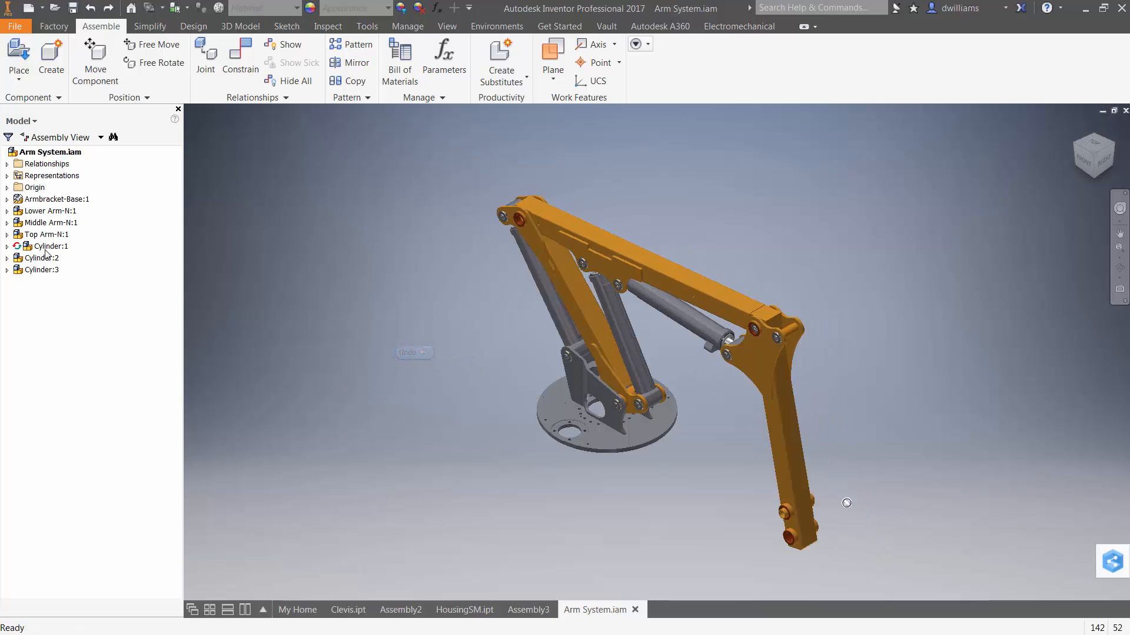
right_click(45, 246)
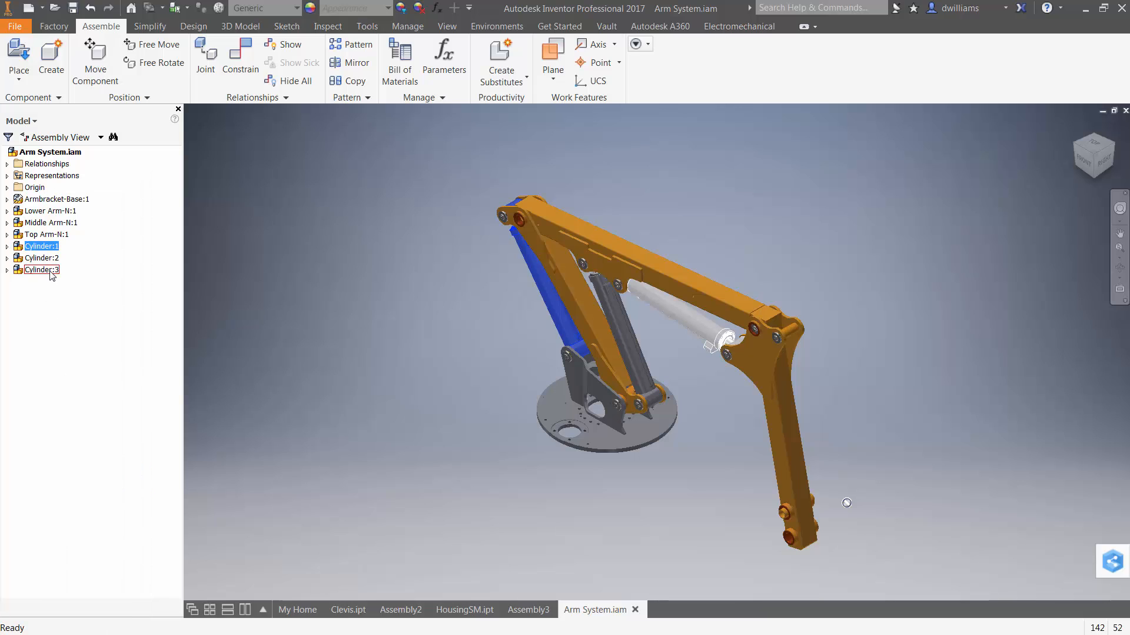
right_click(39, 257)
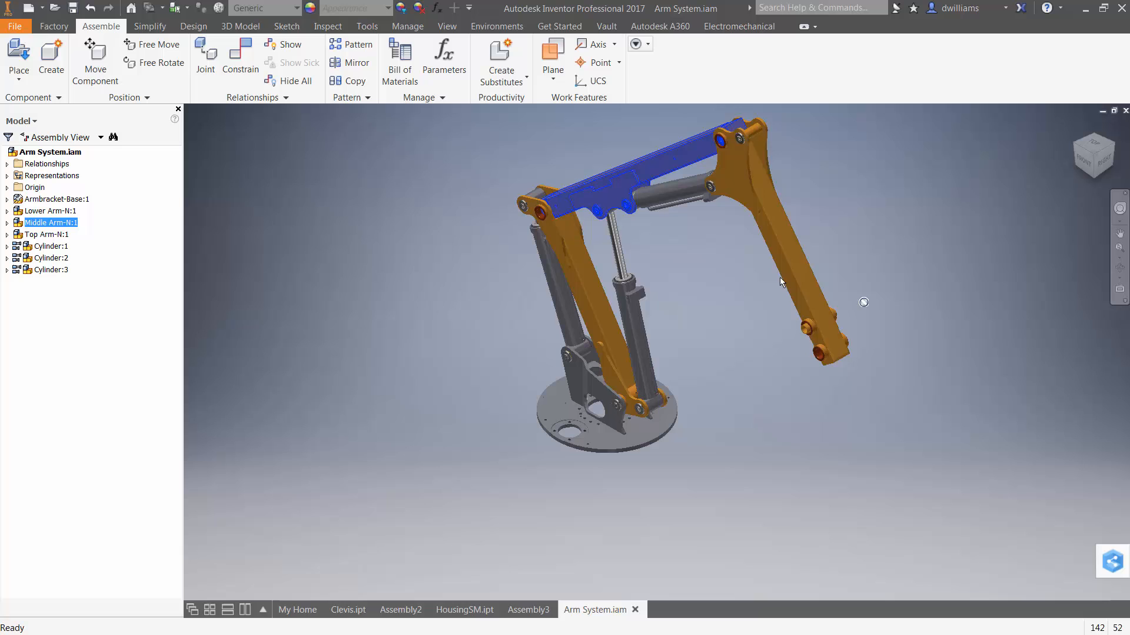
Pick the top arm to repose the Arm System into a new position.
left_click(45, 235)
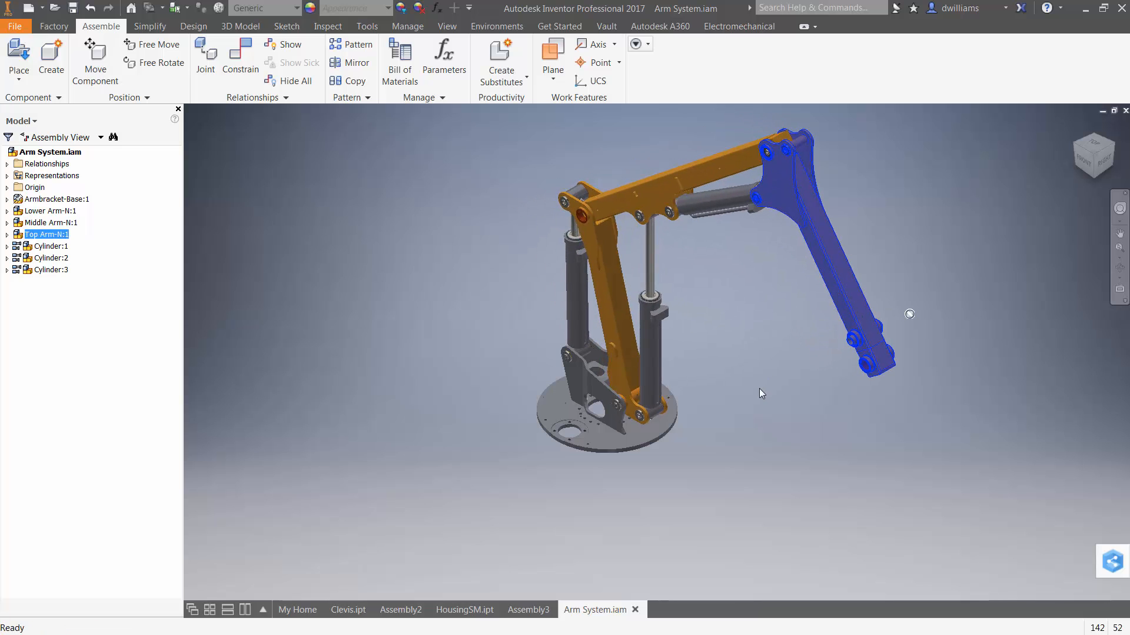